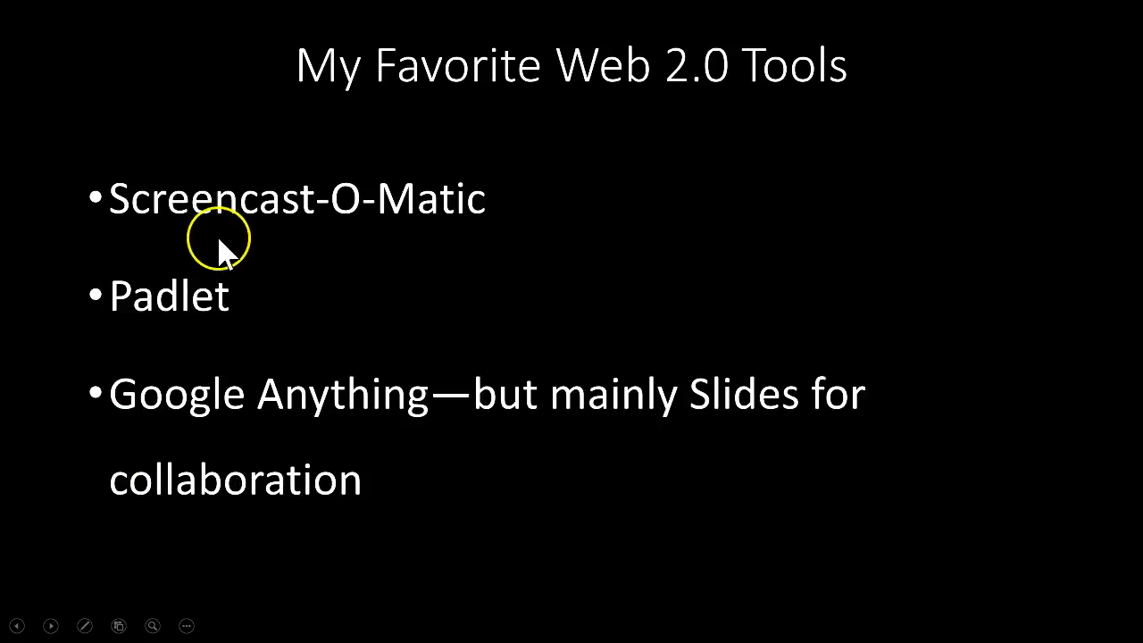
{"action": "mouse_move", "coordinate": [254, 384]}
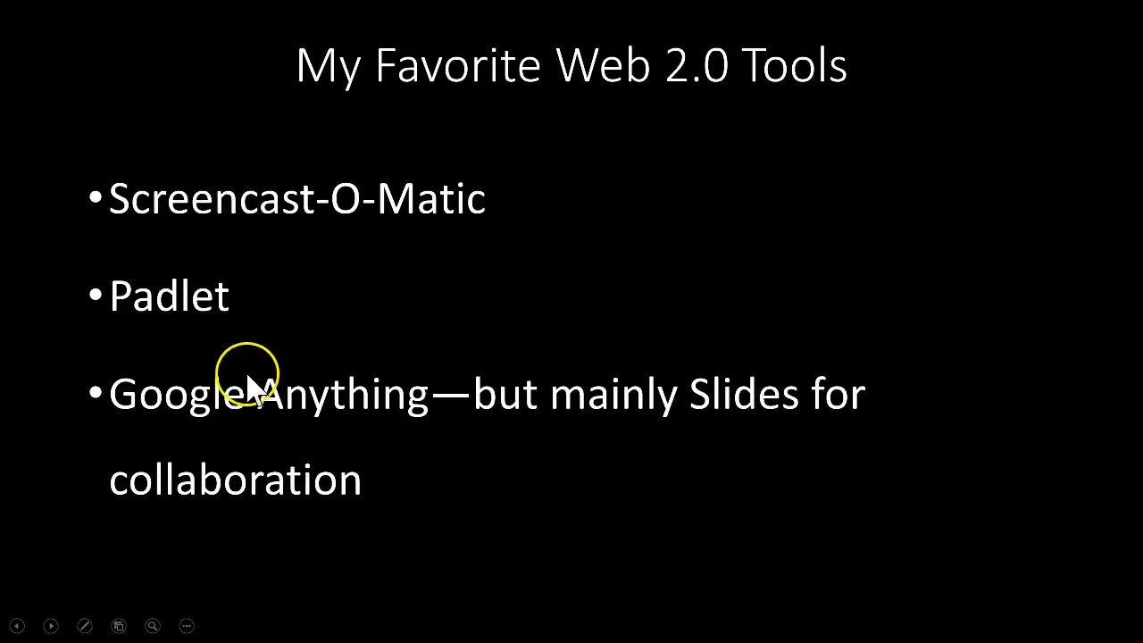
{"action": "mouse_move", "coordinate": [397, 465]}
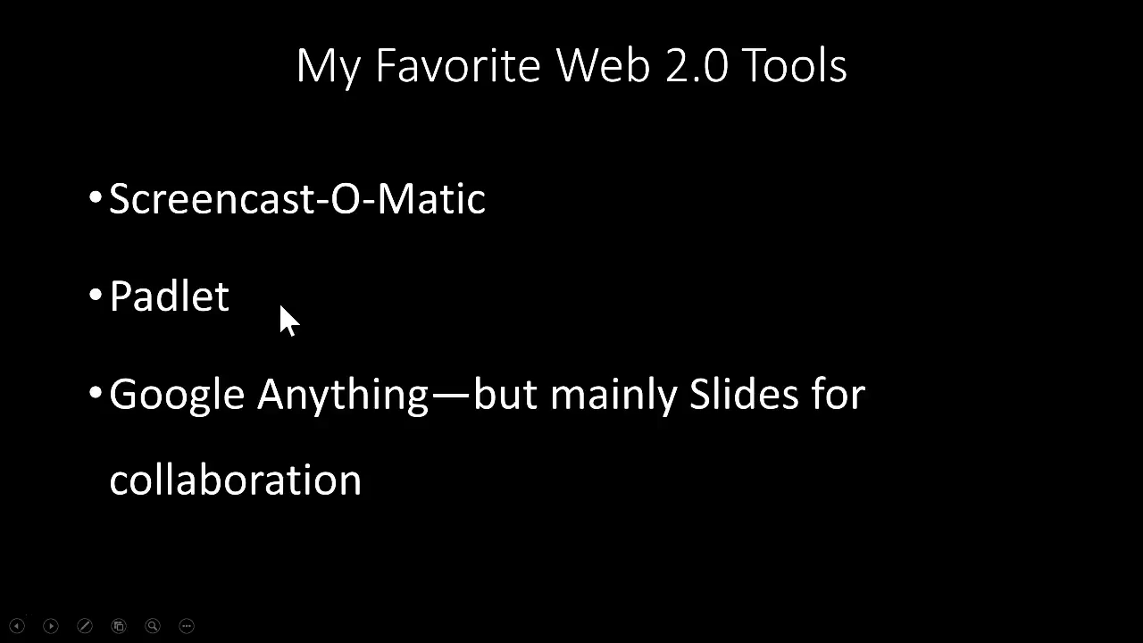
Advance the slideshow from the favorite Web 2.0 tools list to the Padlet slide.
{"action": "left_click", "coordinate": [297, 314]}
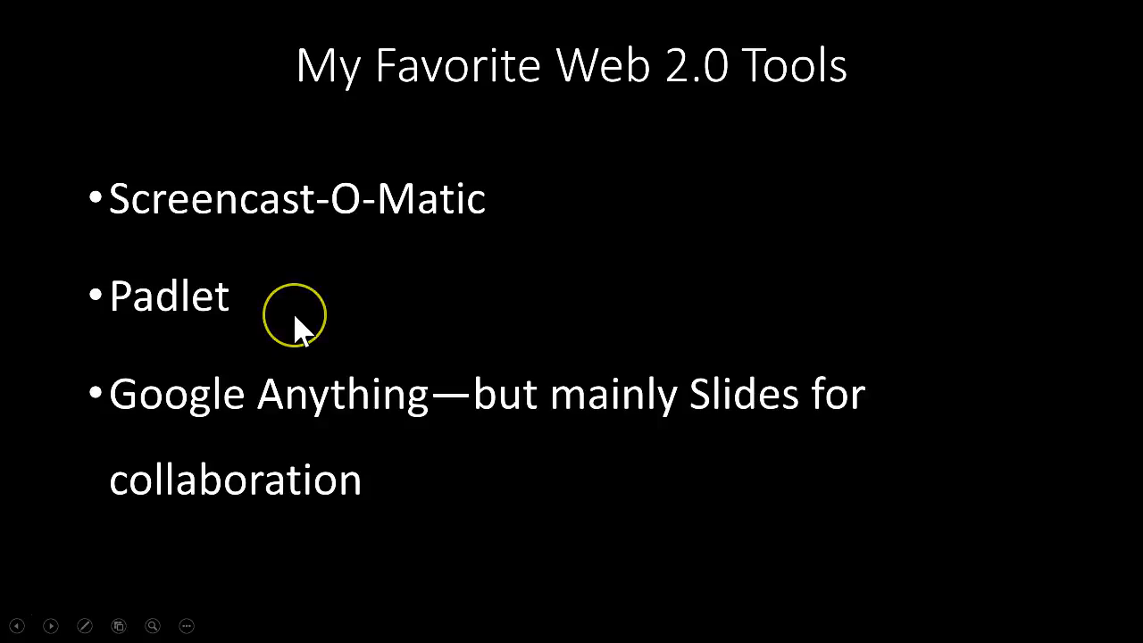
{"action": "mouse_move", "coordinate": [337, 358]}
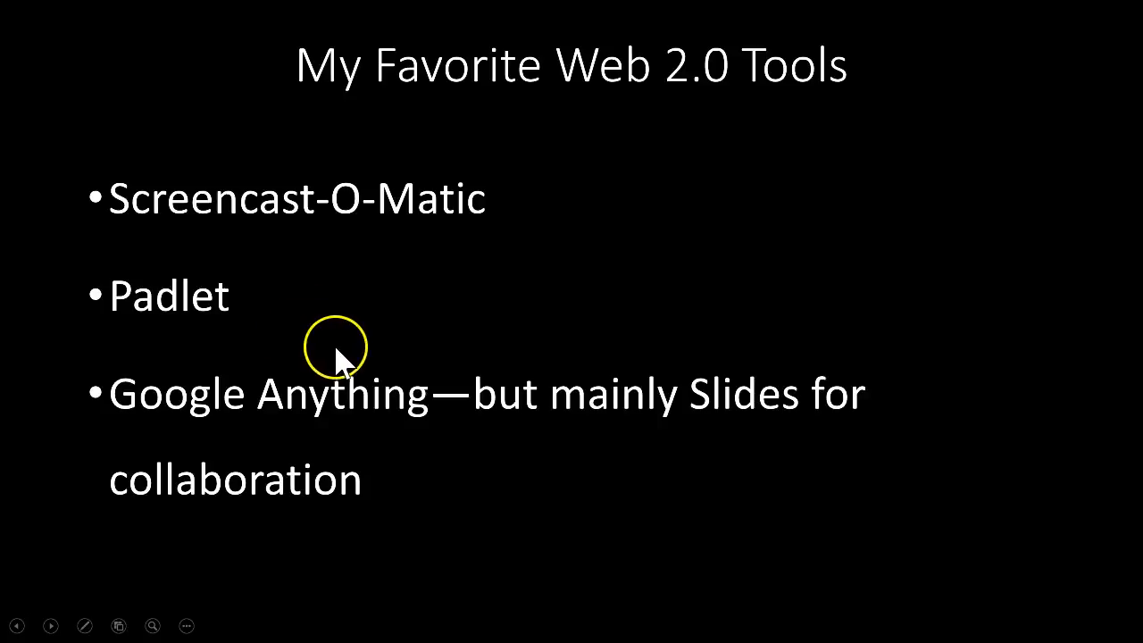
{"action": "mouse_move", "coordinate": [414, 468]}
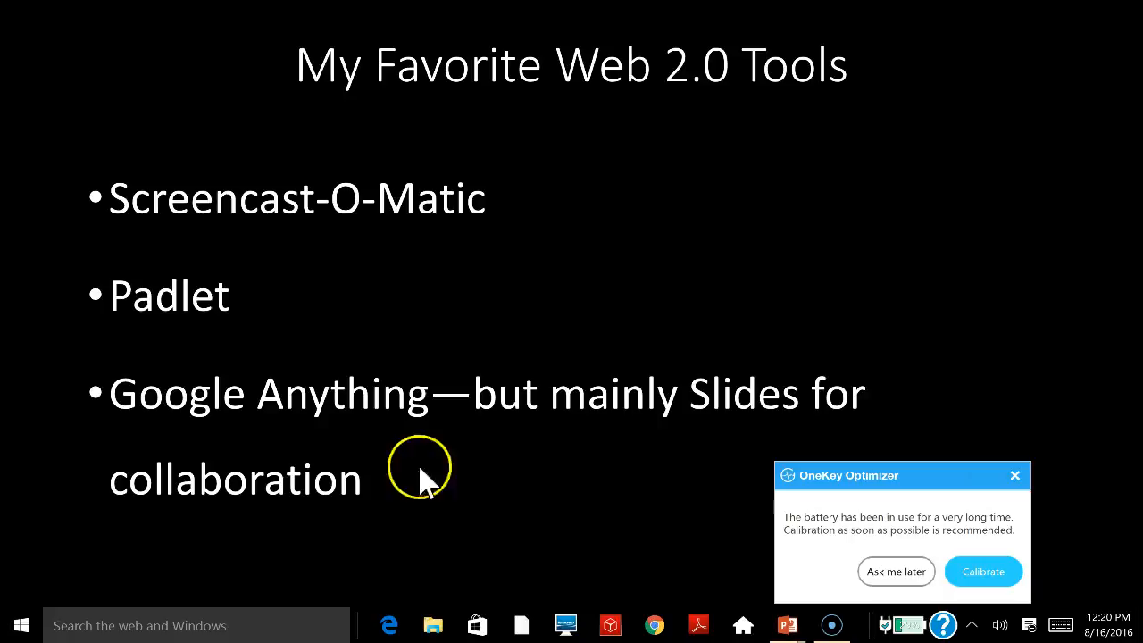
{"action": "mouse_move", "coordinate": [896, 572]}
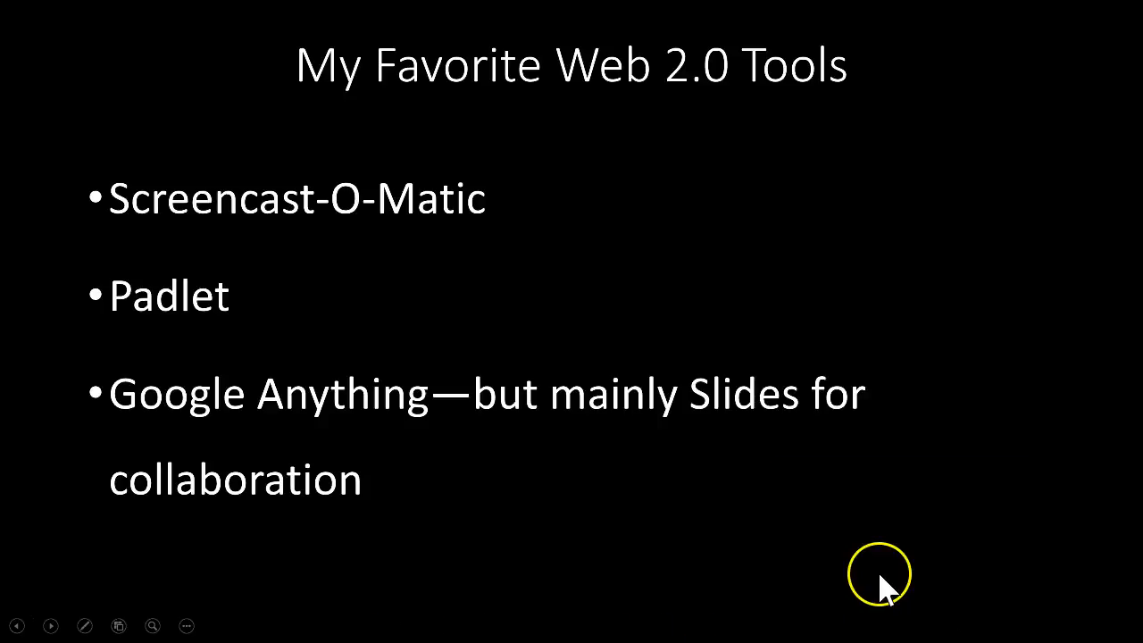
{"action": "mouse_move", "coordinate": [697, 563]}
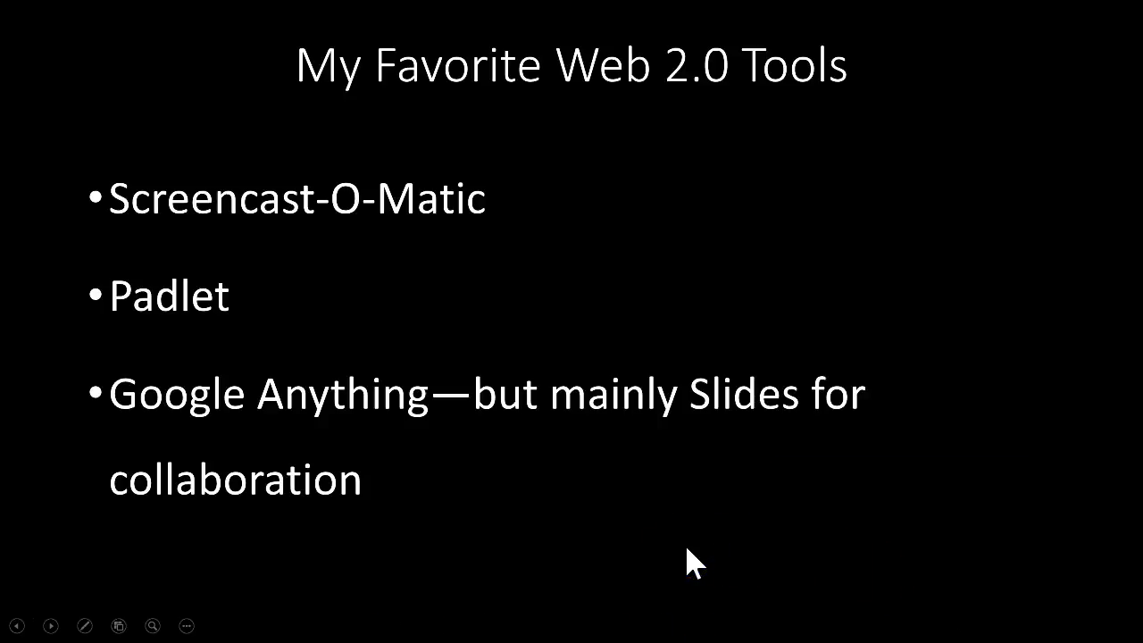
{"action": "left_click", "coordinate": [576, 518]}
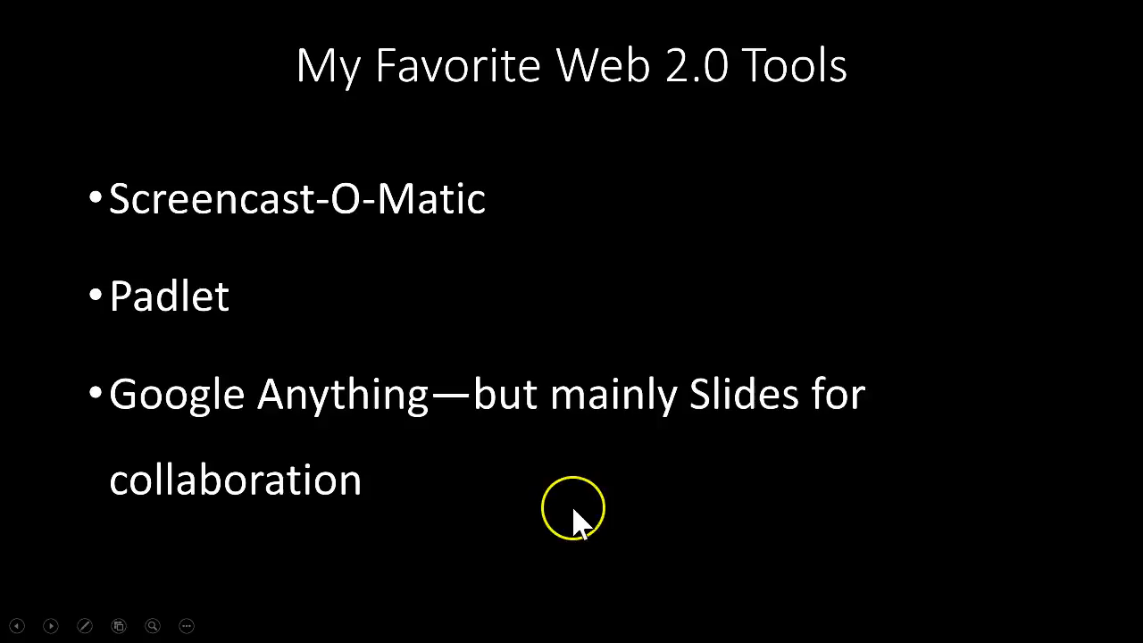
{"action": "mouse_move", "coordinate": [464, 509]}
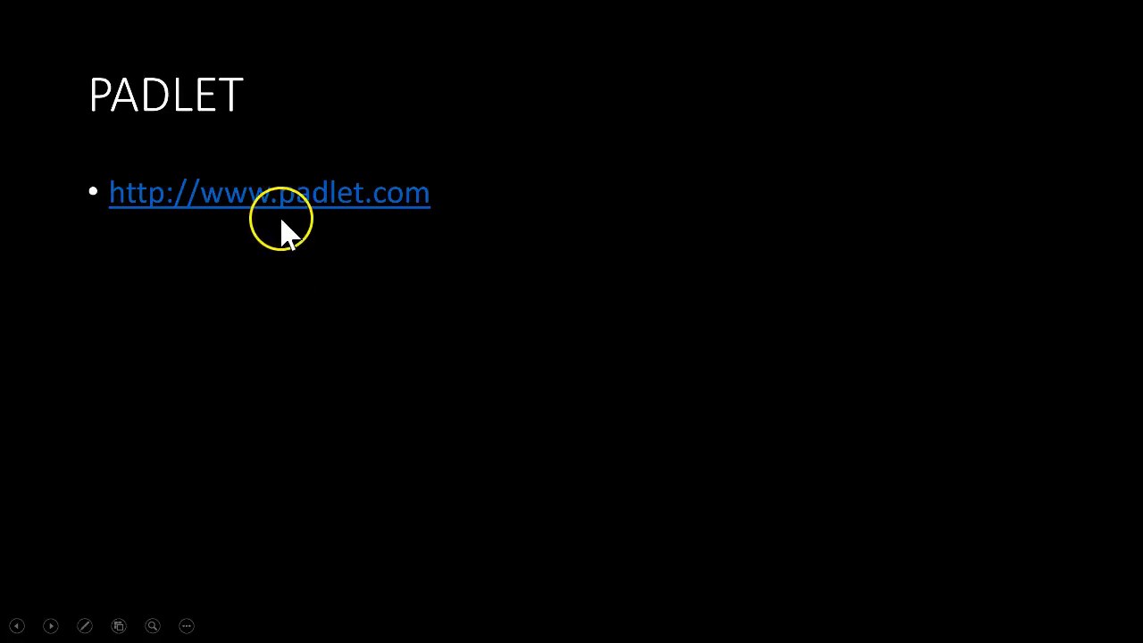
{"action": "left_click", "coordinate": [282, 193]}
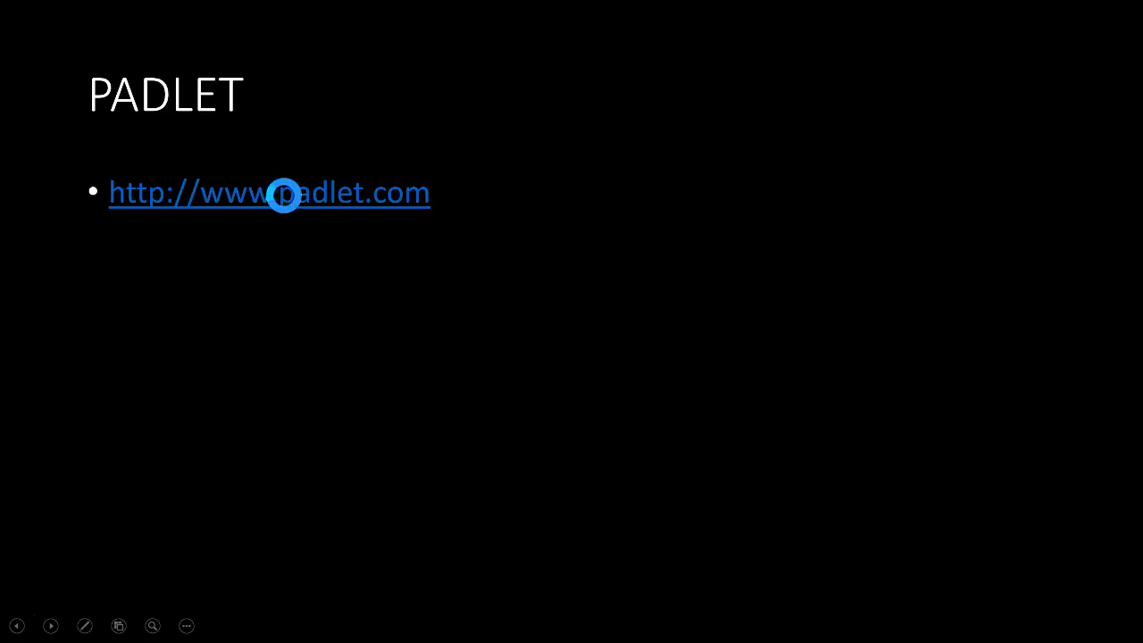
{"action": "left_click", "coordinate": [268, 193]}
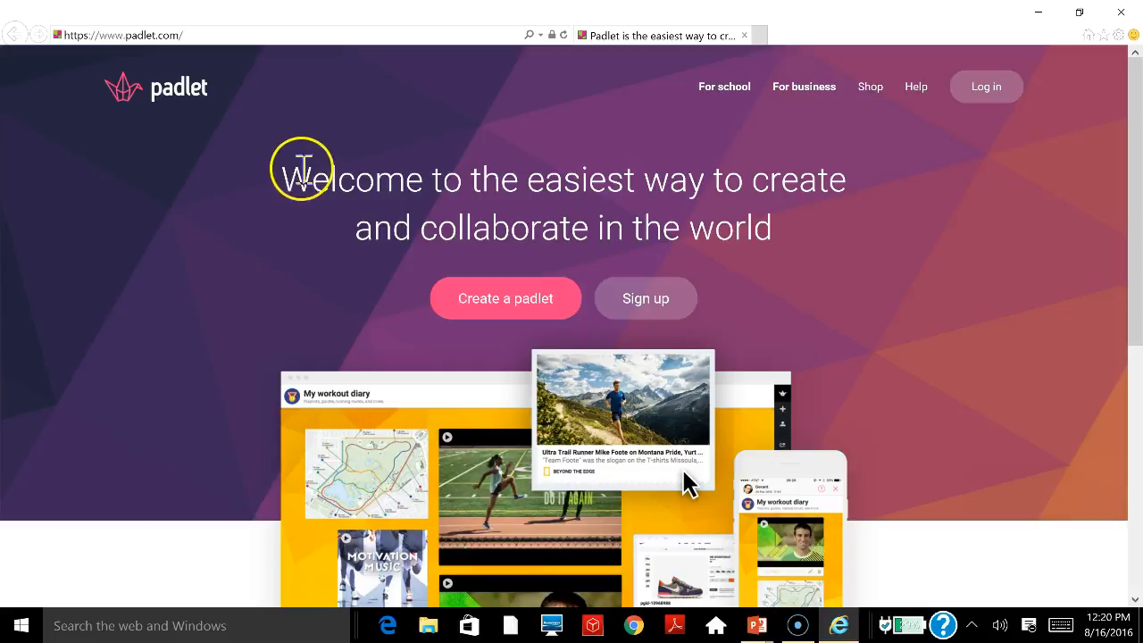
{"action": "mouse_move", "coordinate": [241, 300]}
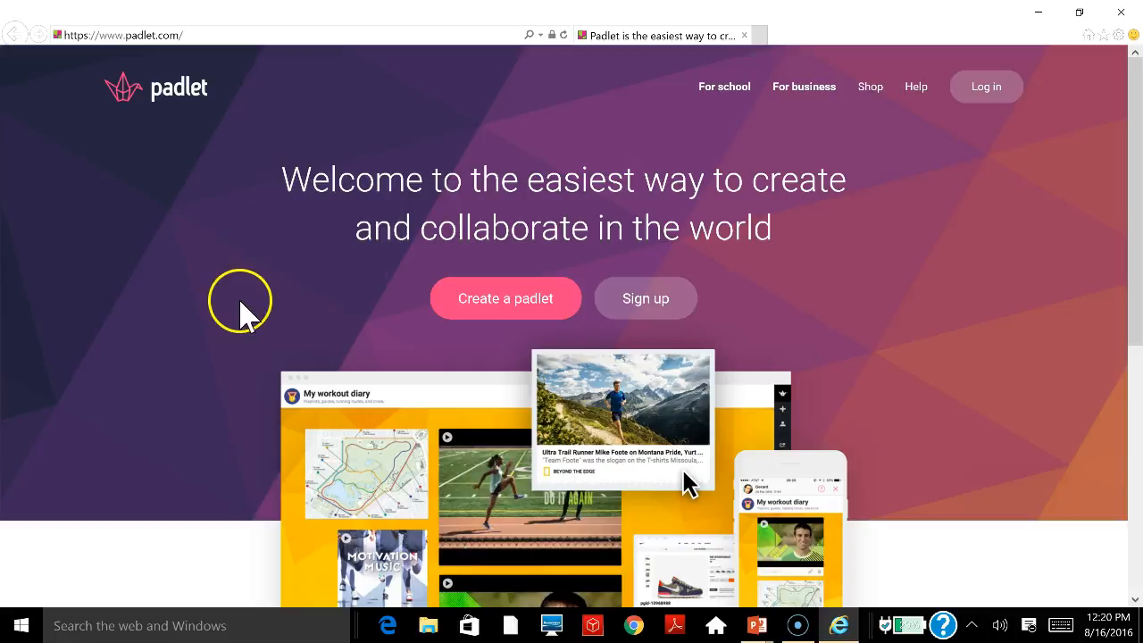
{"action": "mouse_move", "coordinate": [272, 355]}
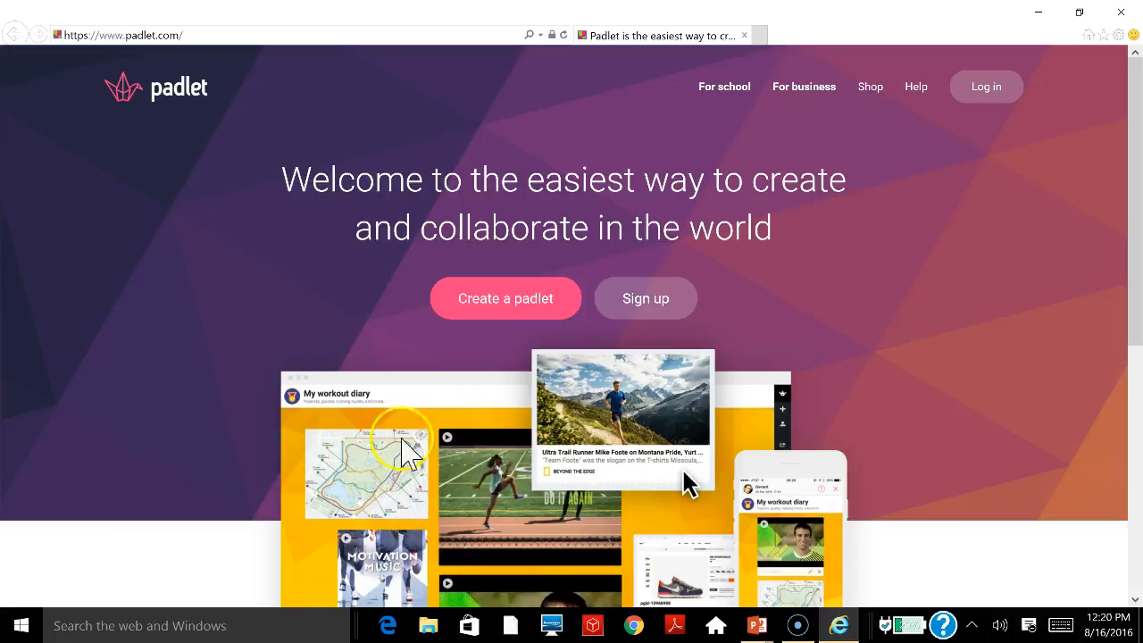
{"action": "mouse_move", "coordinate": [446, 445]}
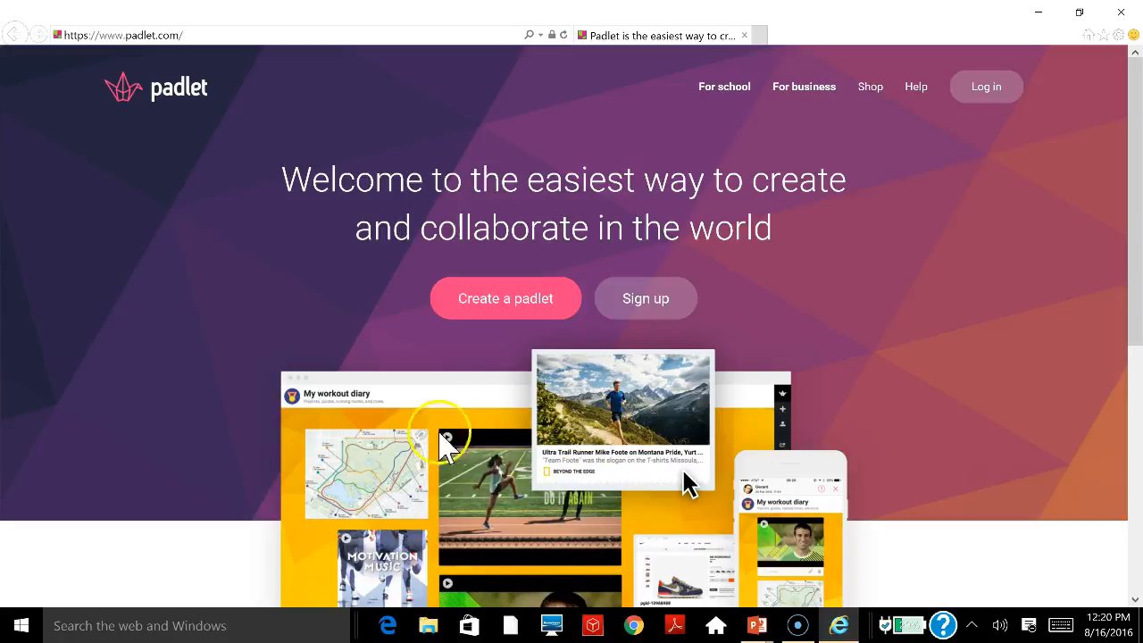
{"action": "mouse_move", "coordinate": [322, 518]}
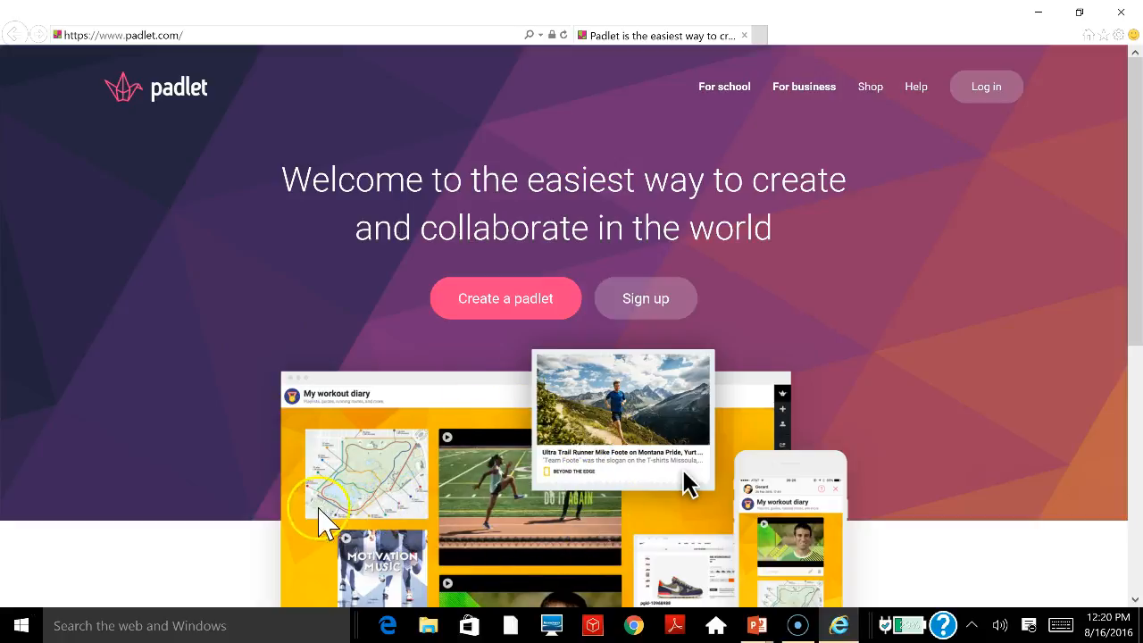
{"action": "mouse_move", "coordinate": [303, 527]}
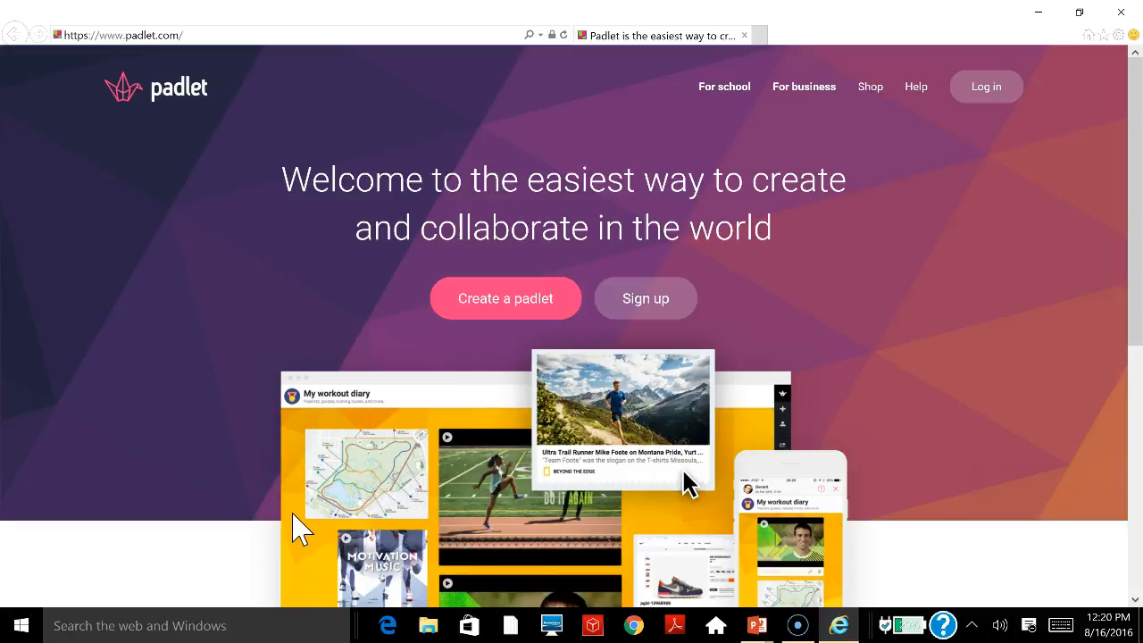
{"action": "left_click", "coordinate": [343, 497]}
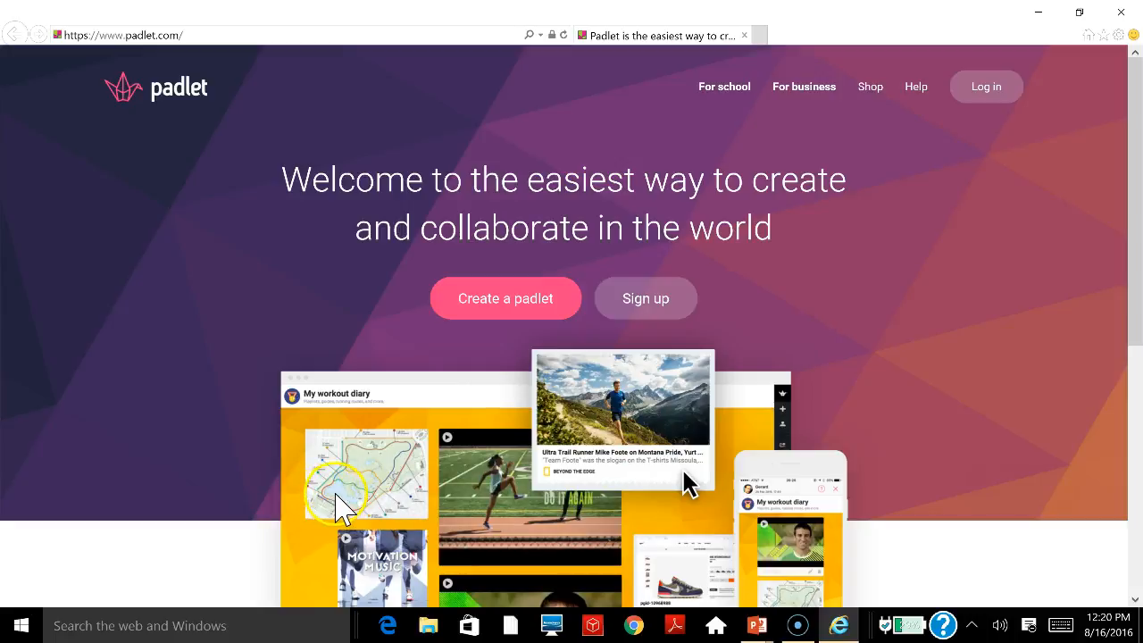
{"action": "mouse_move", "coordinate": [384, 572]}
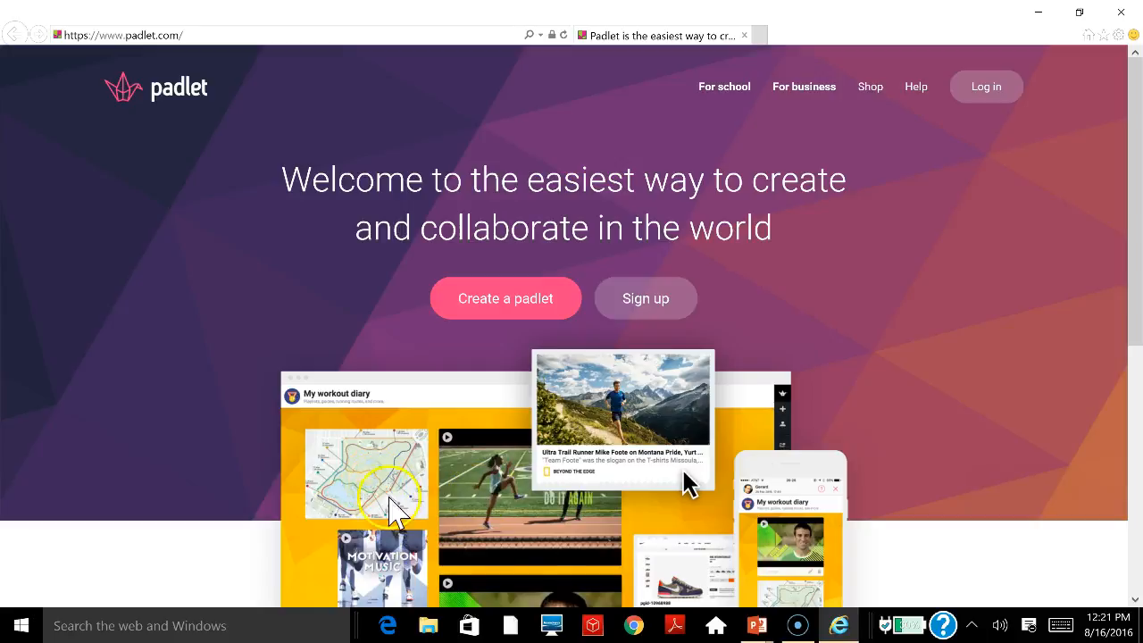
{"action": "mouse_move", "coordinate": [358, 375]}
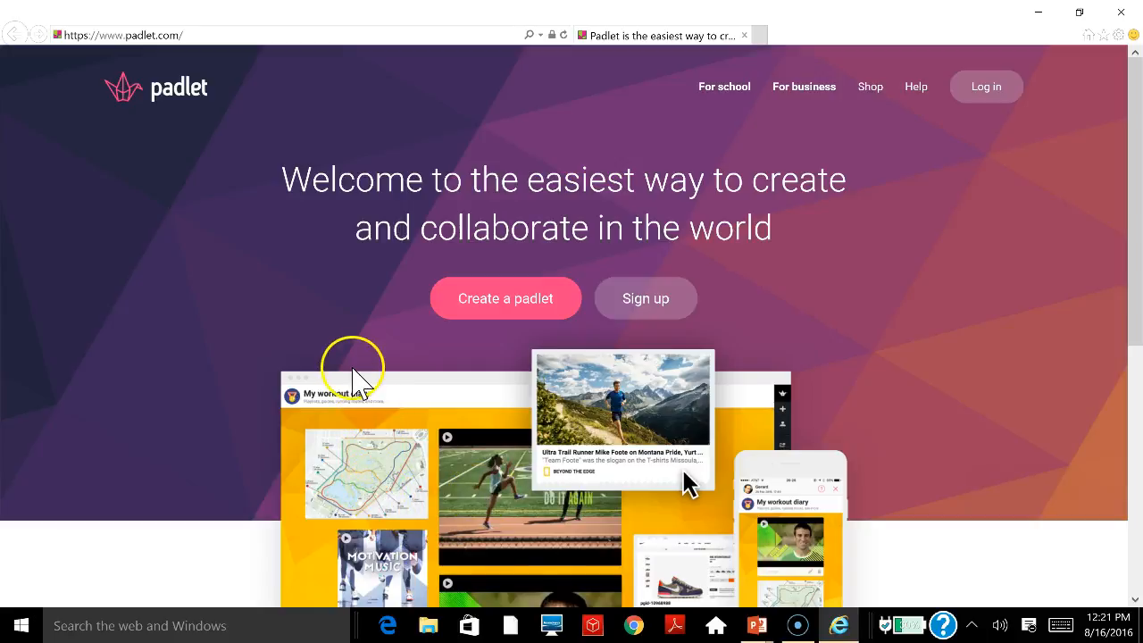
{"action": "mouse_move", "coordinate": [408, 337]}
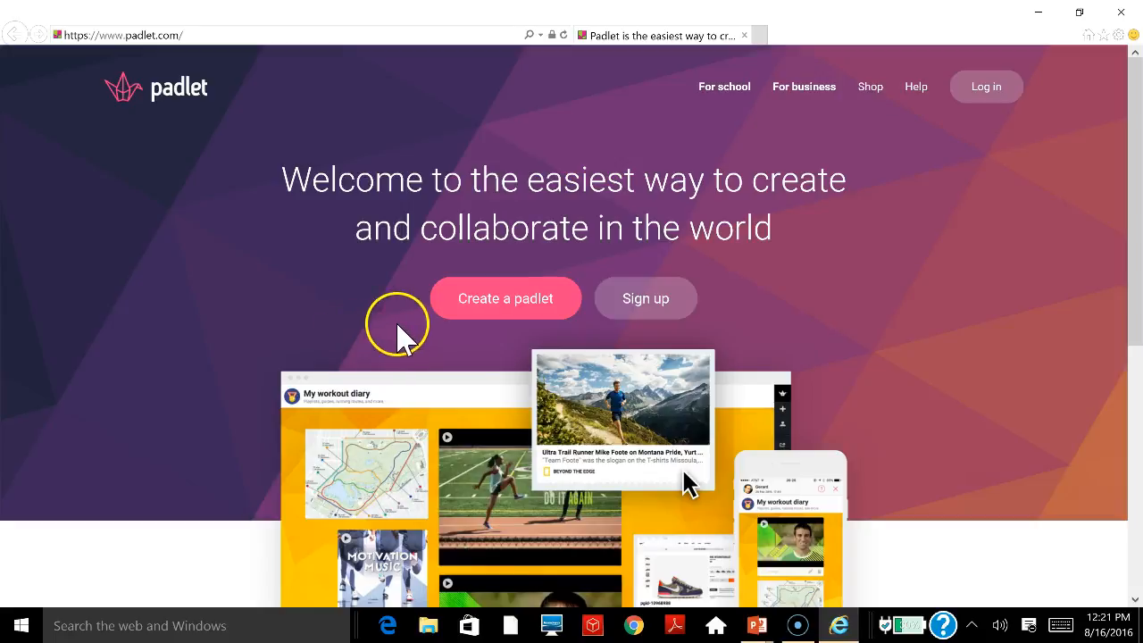
Start a new padlet via Create, the For school page and Make a padlet, reaching 'My dazzling padlet' settings.
{"action": "left_click", "coordinate": [504, 297]}
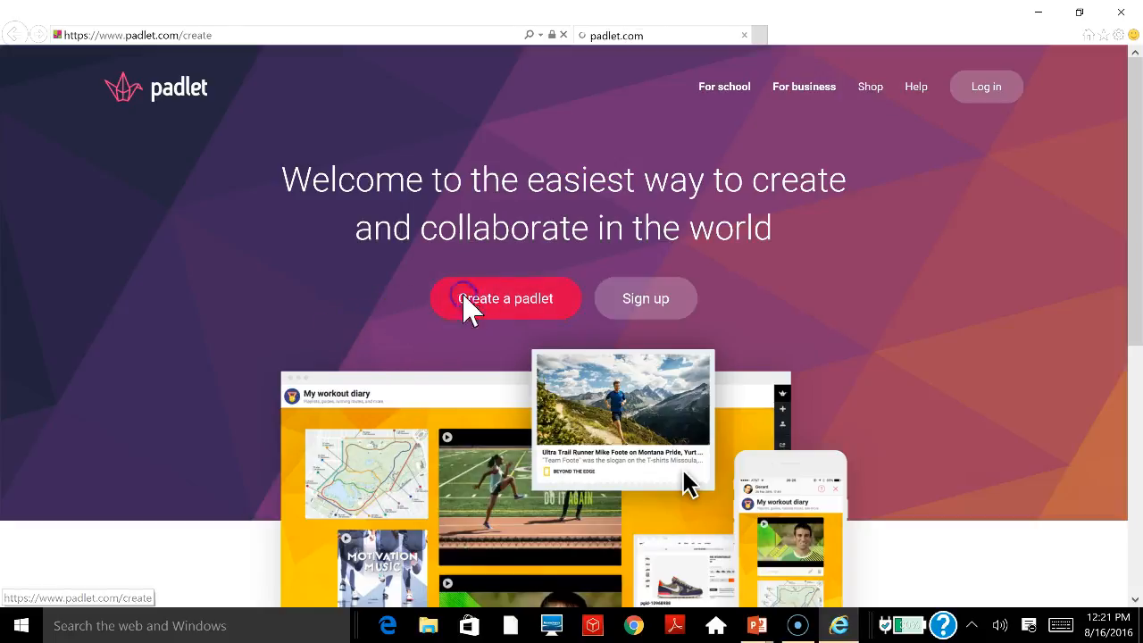
{"action": "left_click", "coordinate": [507, 297]}
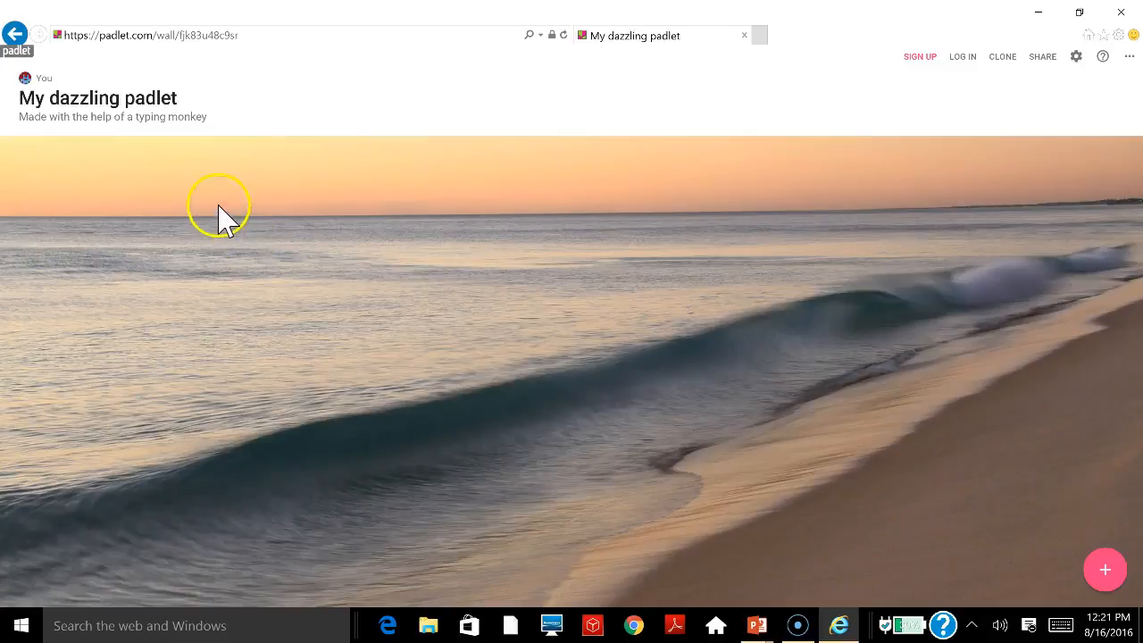
{"action": "mouse_move", "coordinate": [371, 390]}
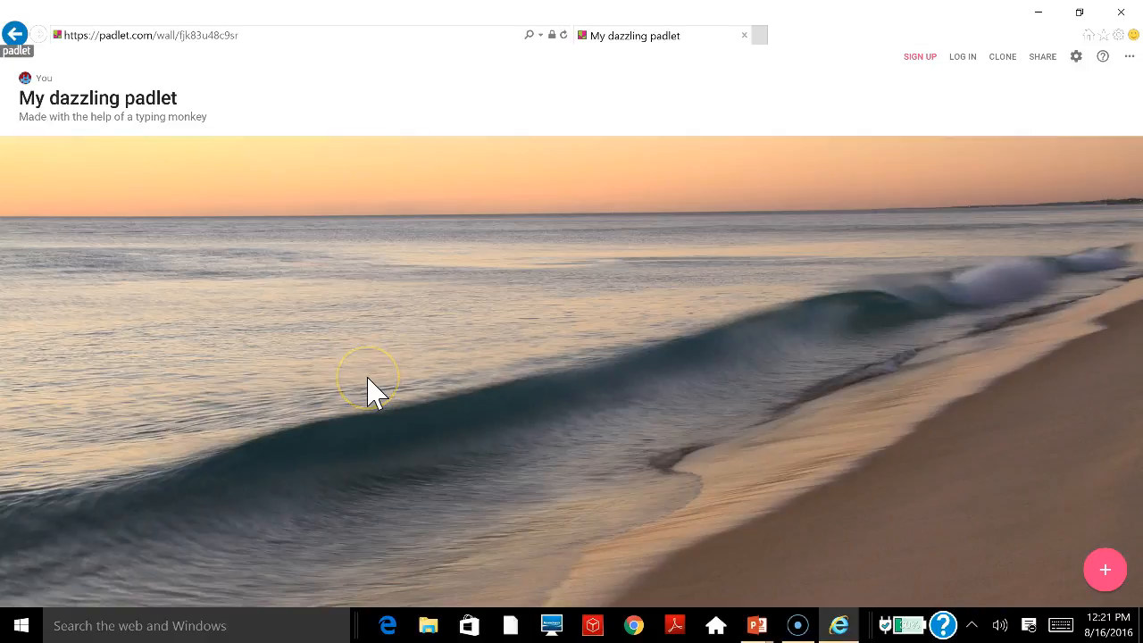
{"action": "mouse_move", "coordinate": [93, 146]}
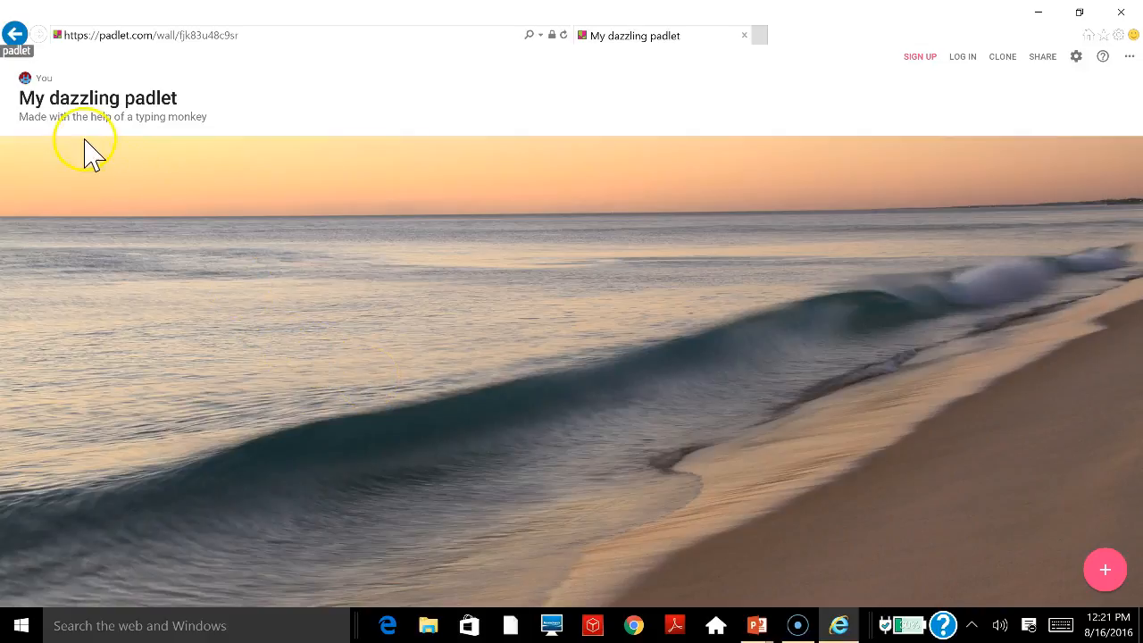
{"action": "mouse_move", "coordinate": [18, 39]}
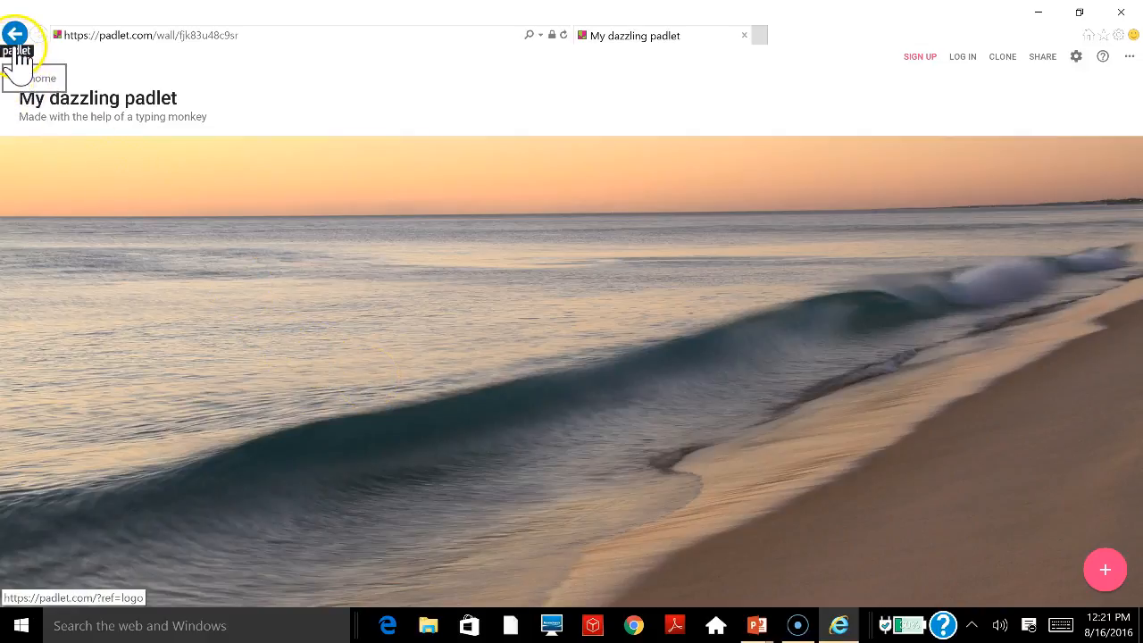
{"action": "left_click", "coordinate": [17, 50]}
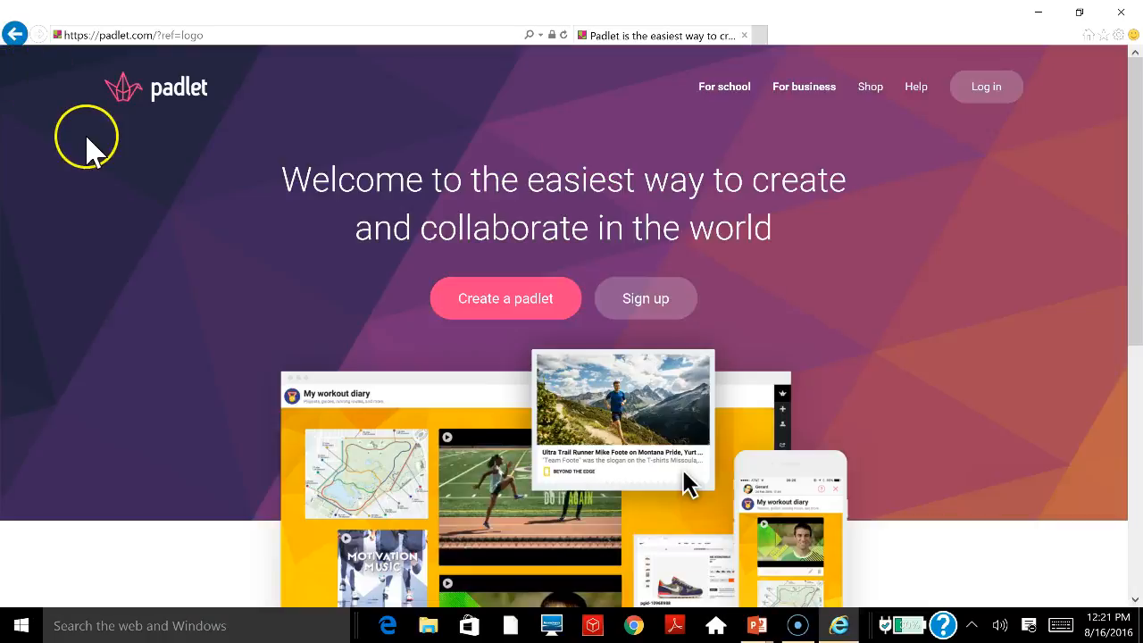
{"action": "mouse_move", "coordinate": [259, 197]}
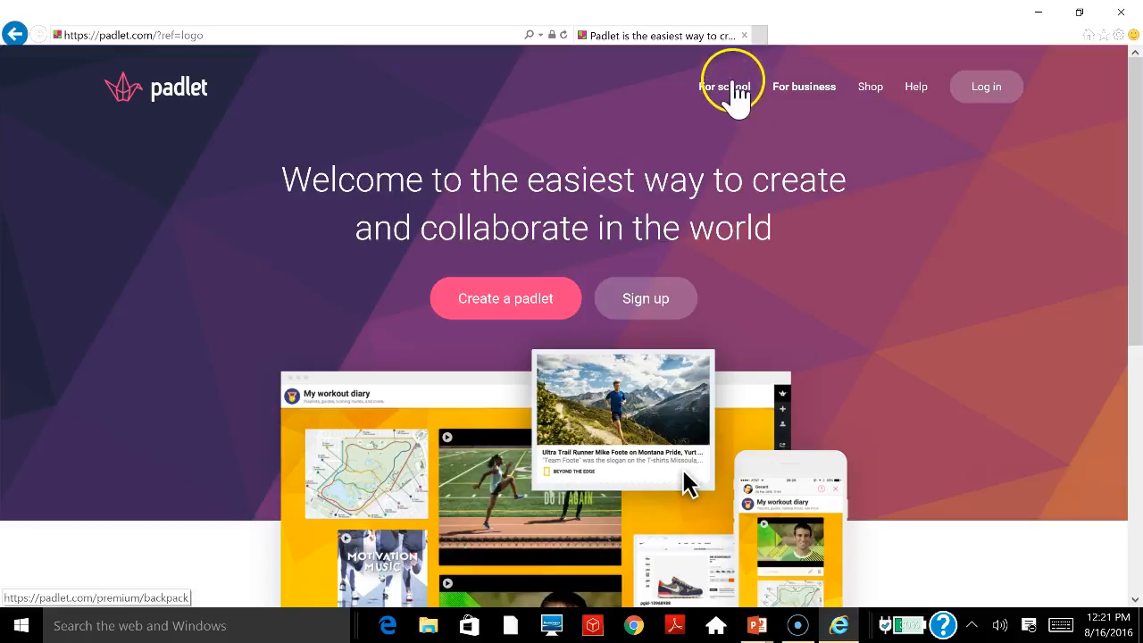
{"action": "left_click", "coordinate": [725, 85]}
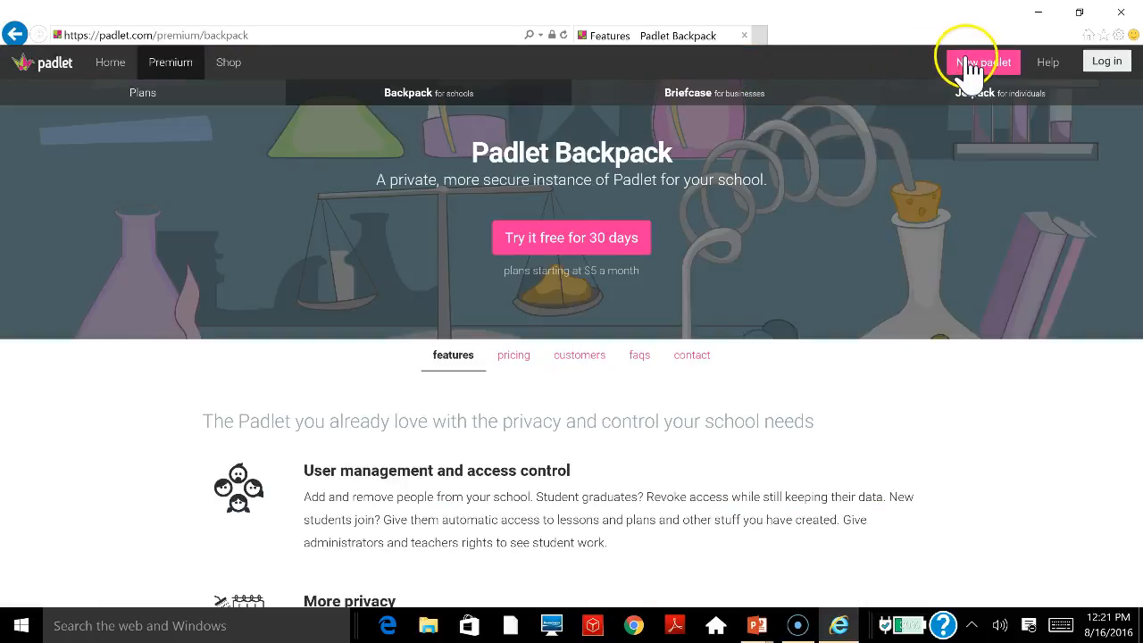
{"action": "left_click", "coordinate": [982, 60]}
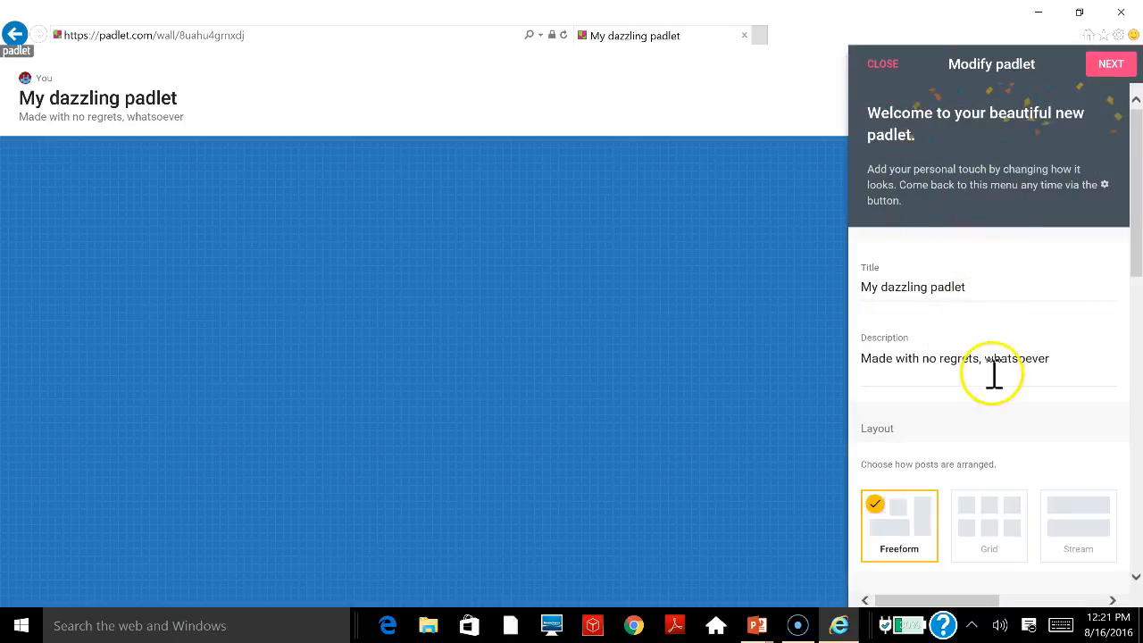
{"action": "mouse_move", "coordinate": [682, 367]}
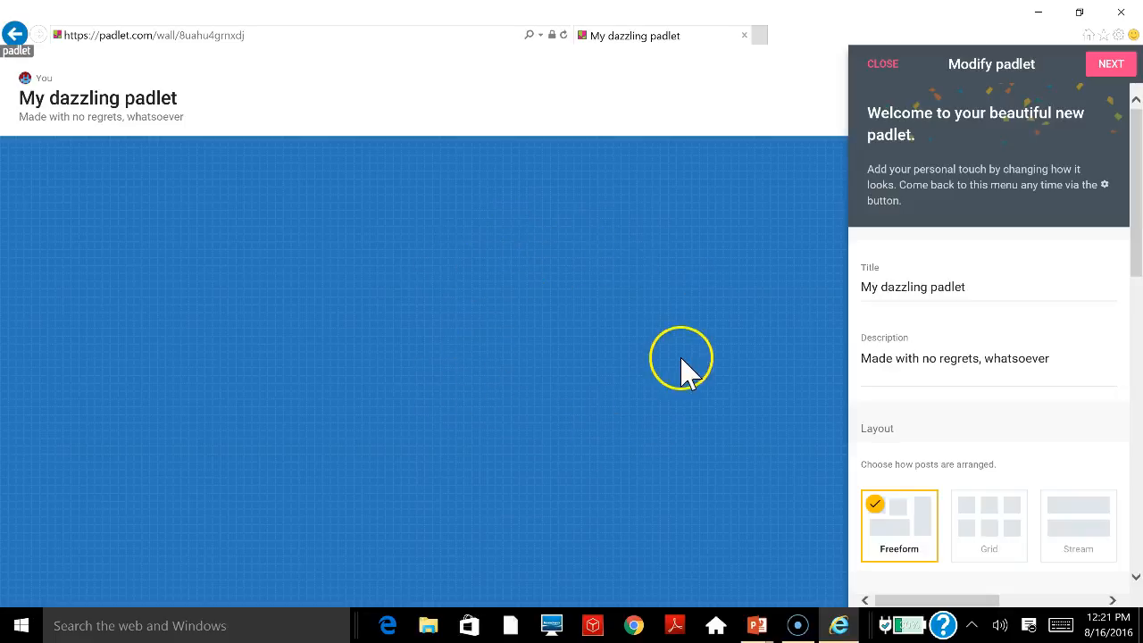
{"action": "mouse_move", "coordinate": [652, 361]}
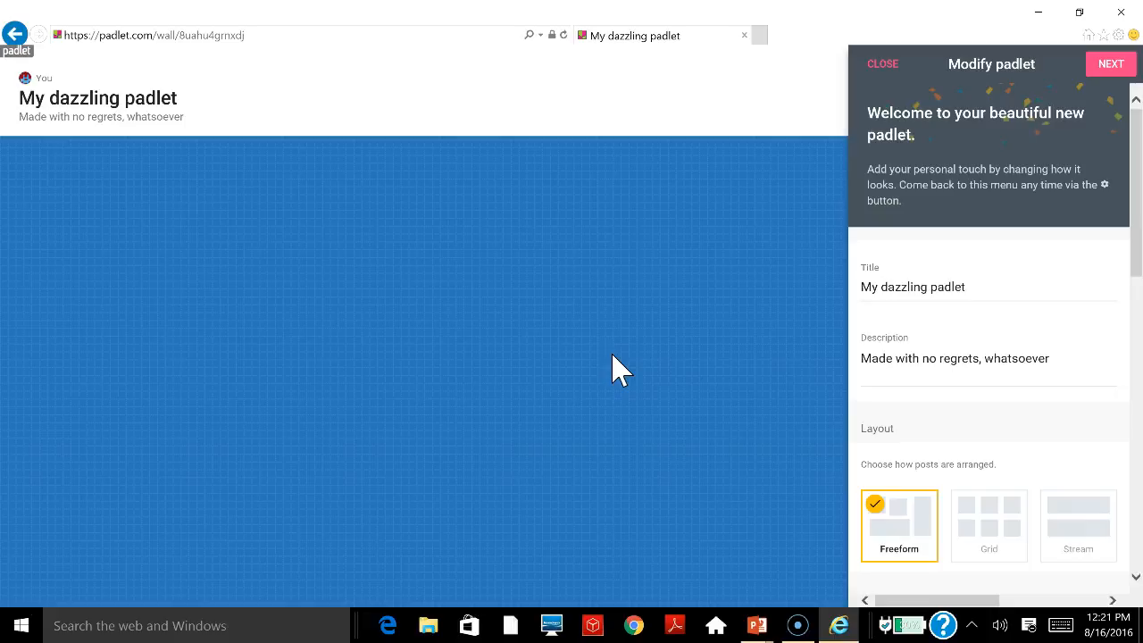
{"action": "left_click", "coordinate": [496, 400]}
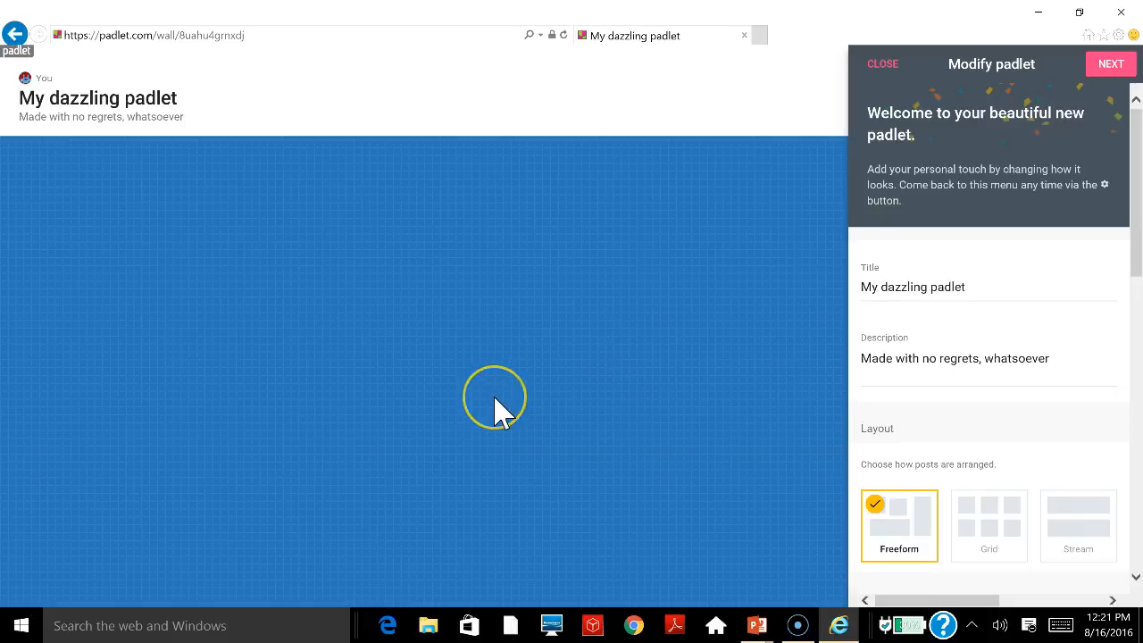
{"action": "mouse_move", "coordinate": [468, 414]}
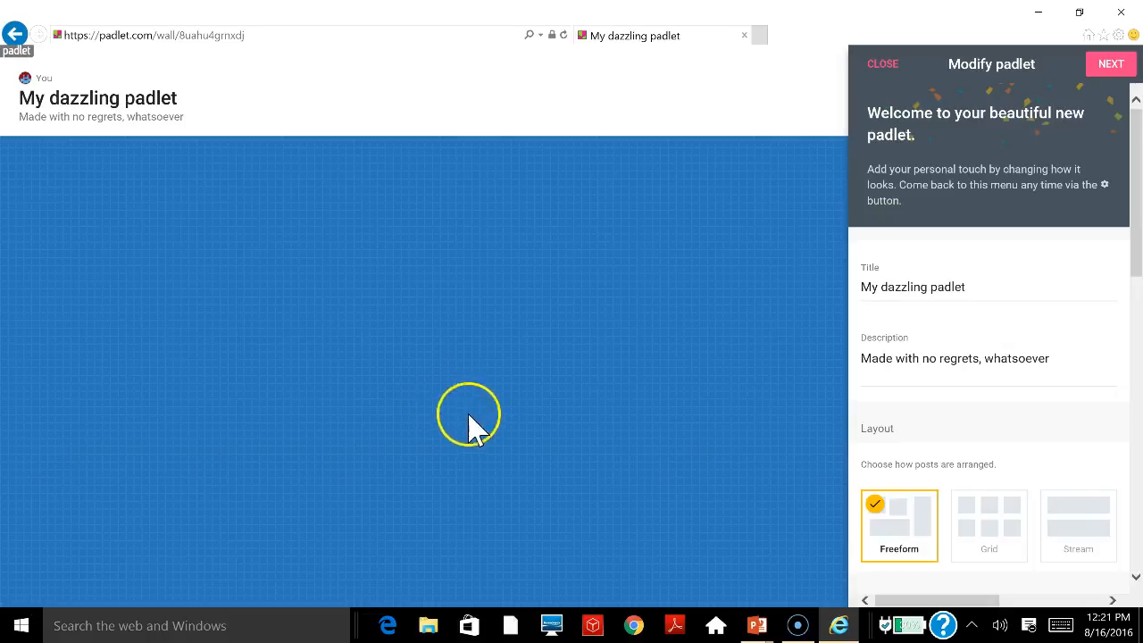
{"action": "mouse_move", "coordinate": [848, 331]}
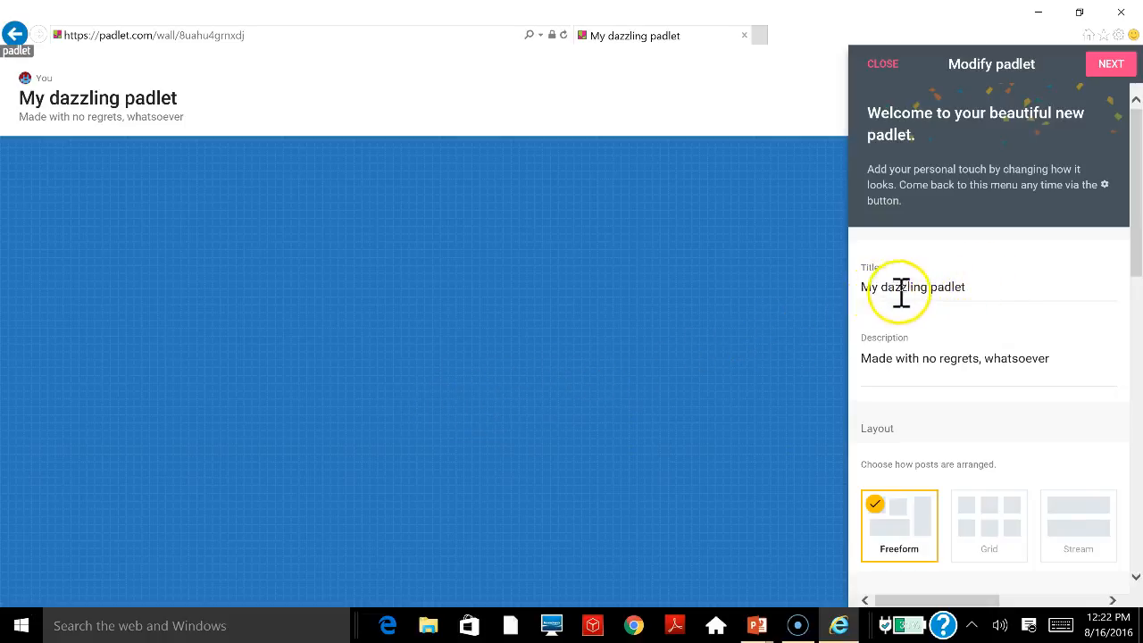
{"action": "mouse_move", "coordinate": [991, 361]}
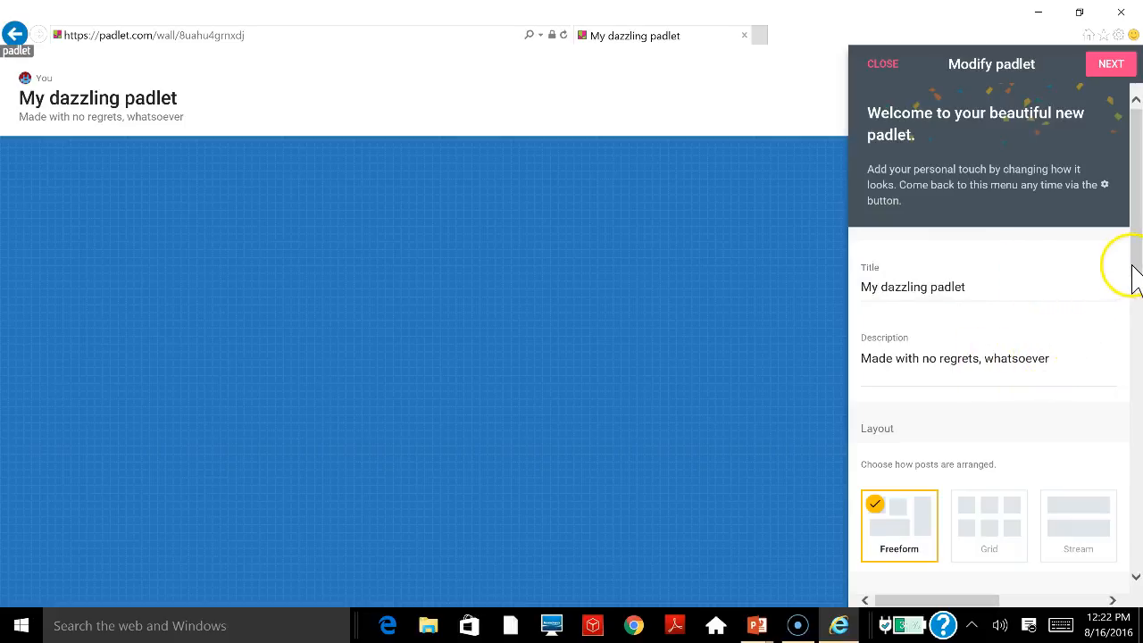
{"action": "scroll", "scroll_direction": "down", "scroll_amount": 3}
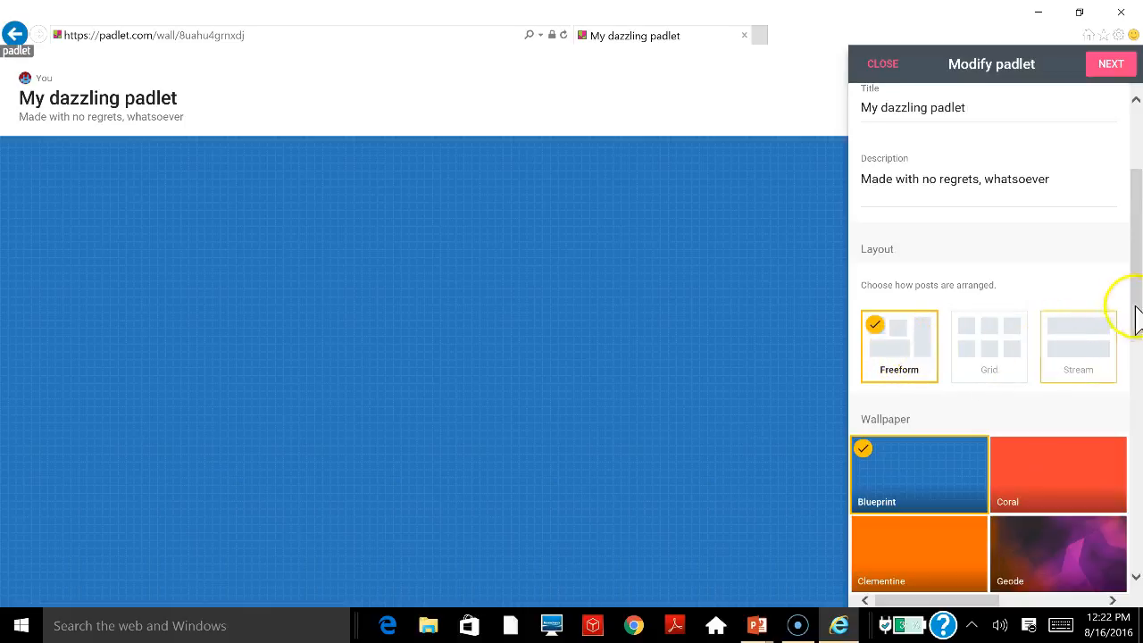
{"action": "scroll", "scroll_direction": "down", "scroll_amount": 3}
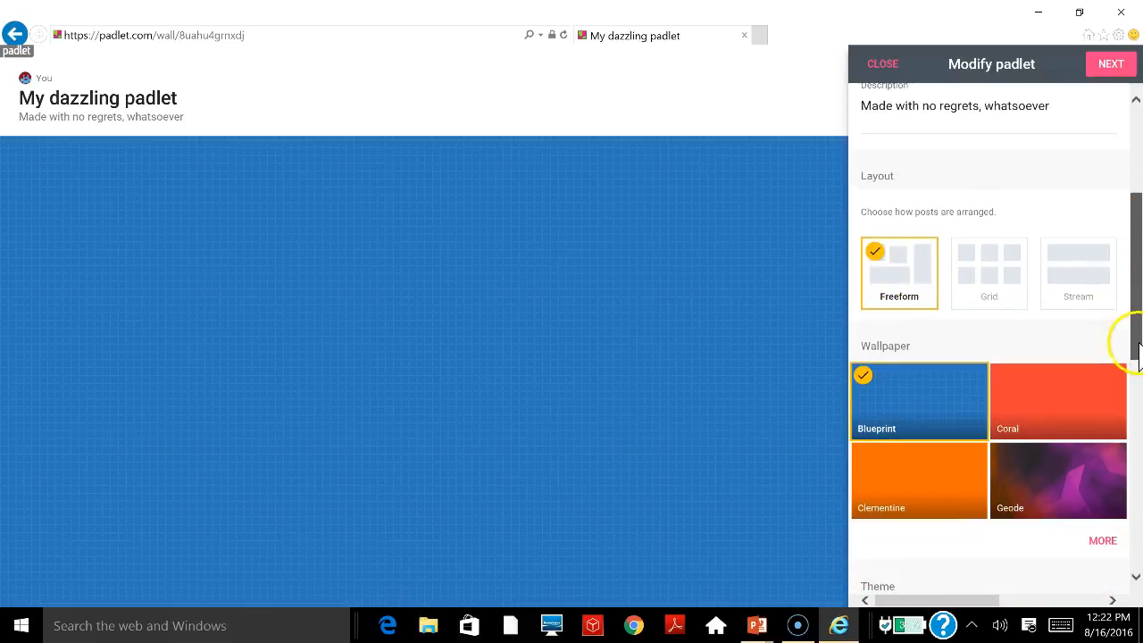
{"action": "scroll", "scroll_direction": "down", "scroll_amount": 3}
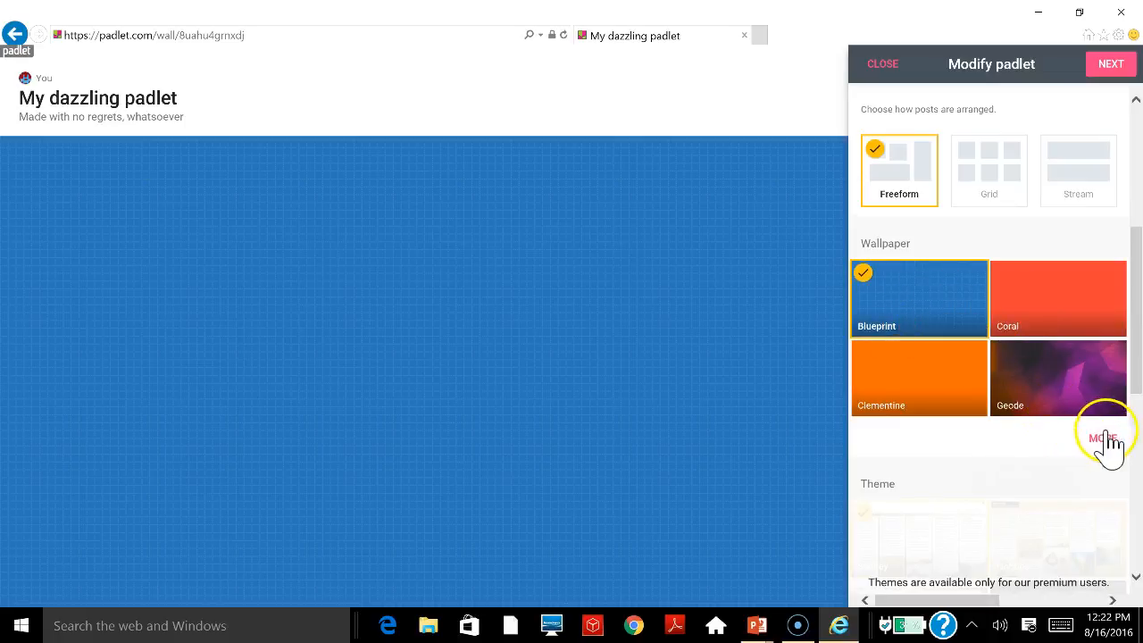
Browse the MORE wallpaper gallery, try the peacock photo, then settle on the green Blackboard wallpaper.
{"action": "left_click", "coordinate": [1104, 437]}
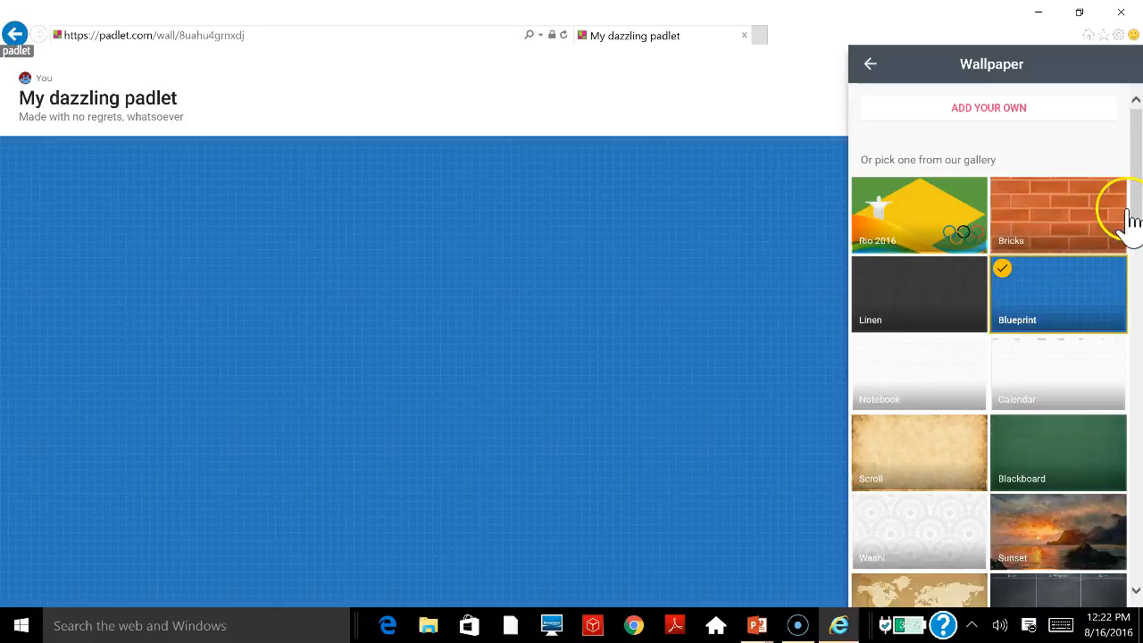
{"action": "scroll", "scroll_direction": "down", "scroll_amount": 3}
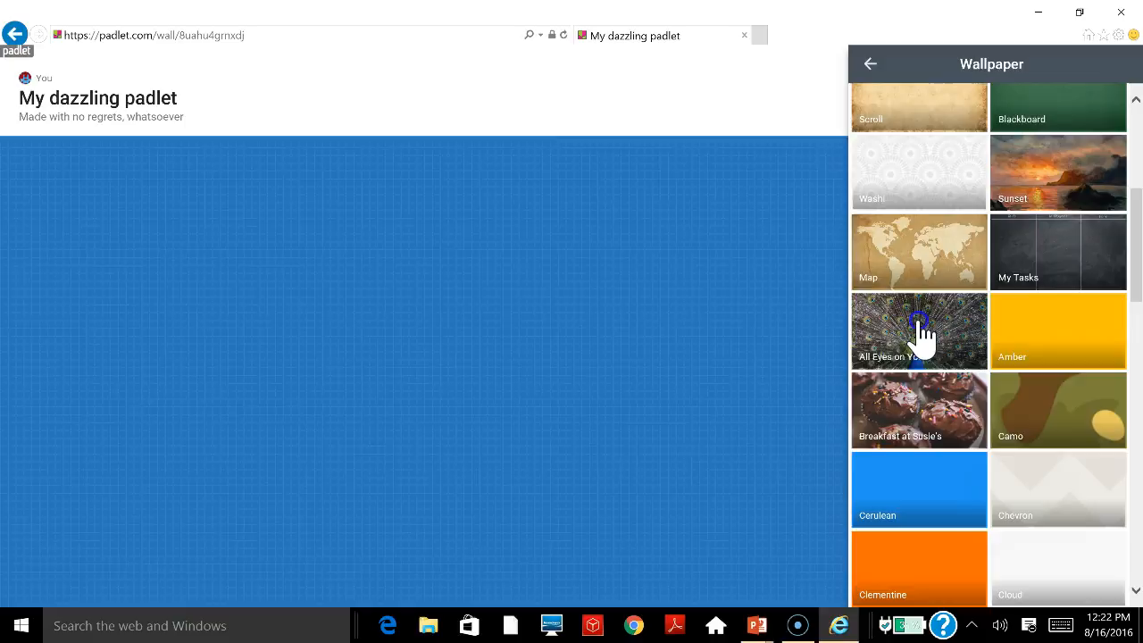
{"action": "left_click", "coordinate": [918, 331]}
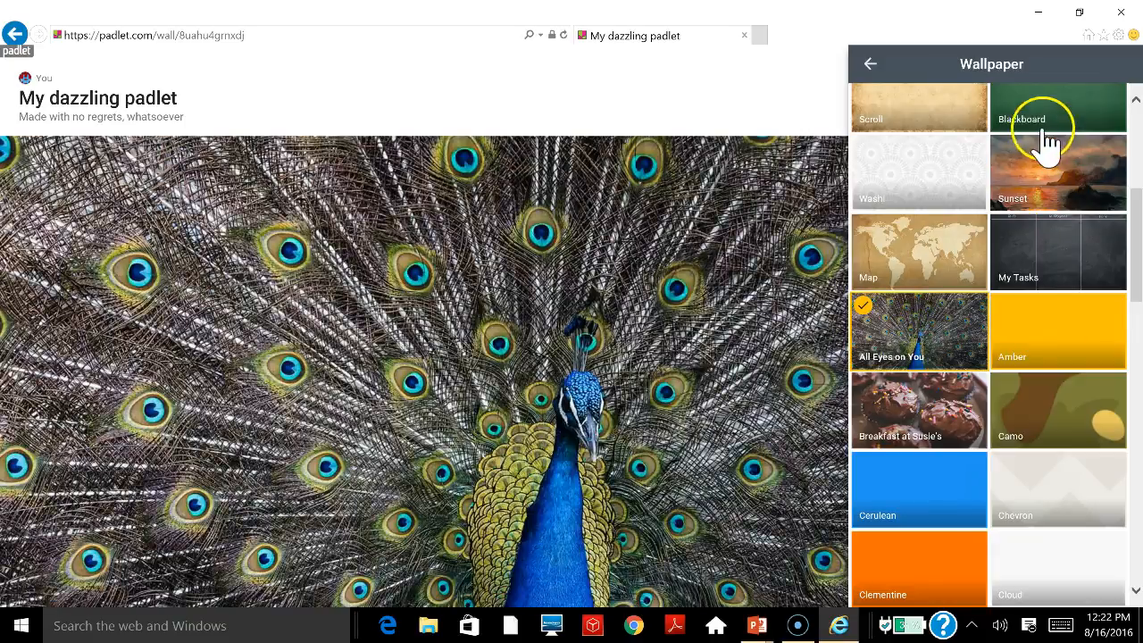
{"action": "left_click", "coordinate": [1057, 109]}
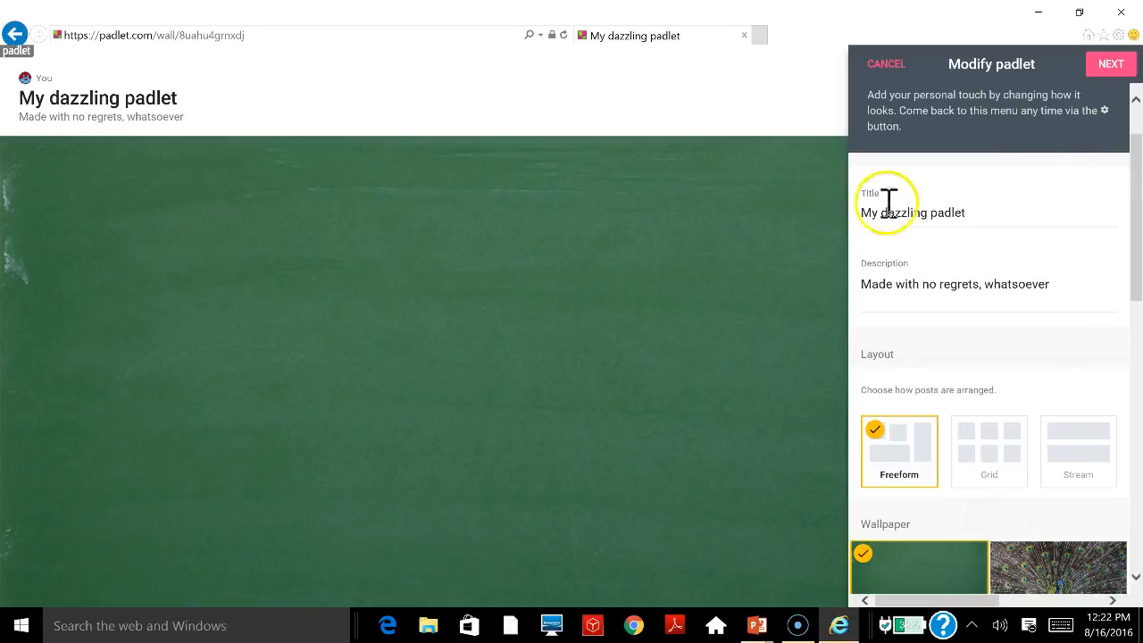
{"action": "mouse_move", "coordinate": [659, 346]}
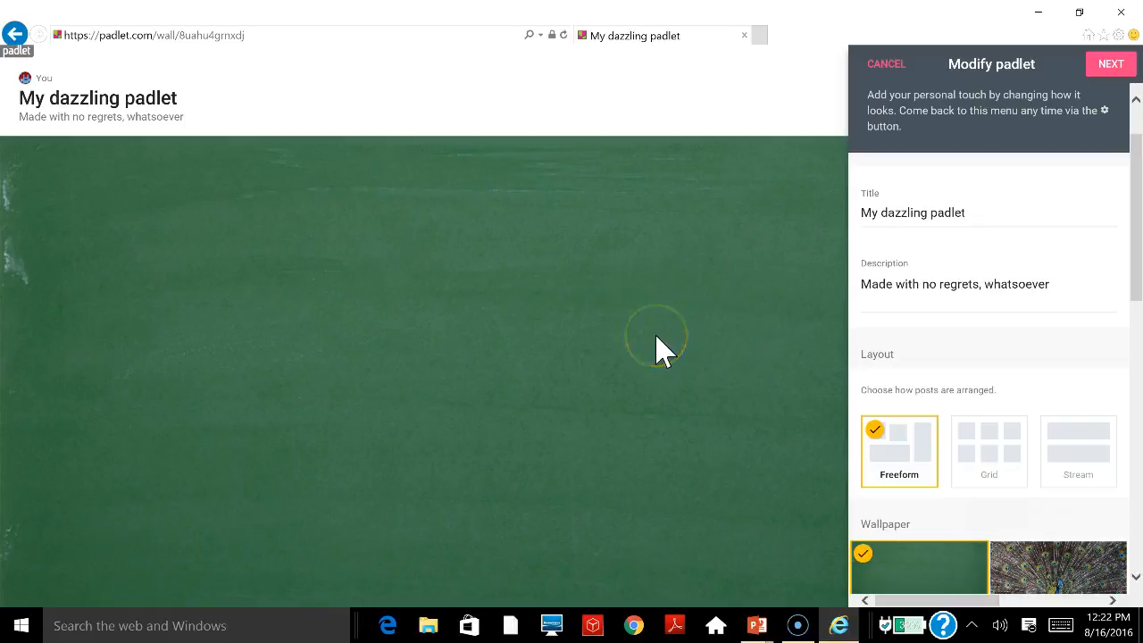
{"action": "mouse_move", "coordinate": [579, 275]}
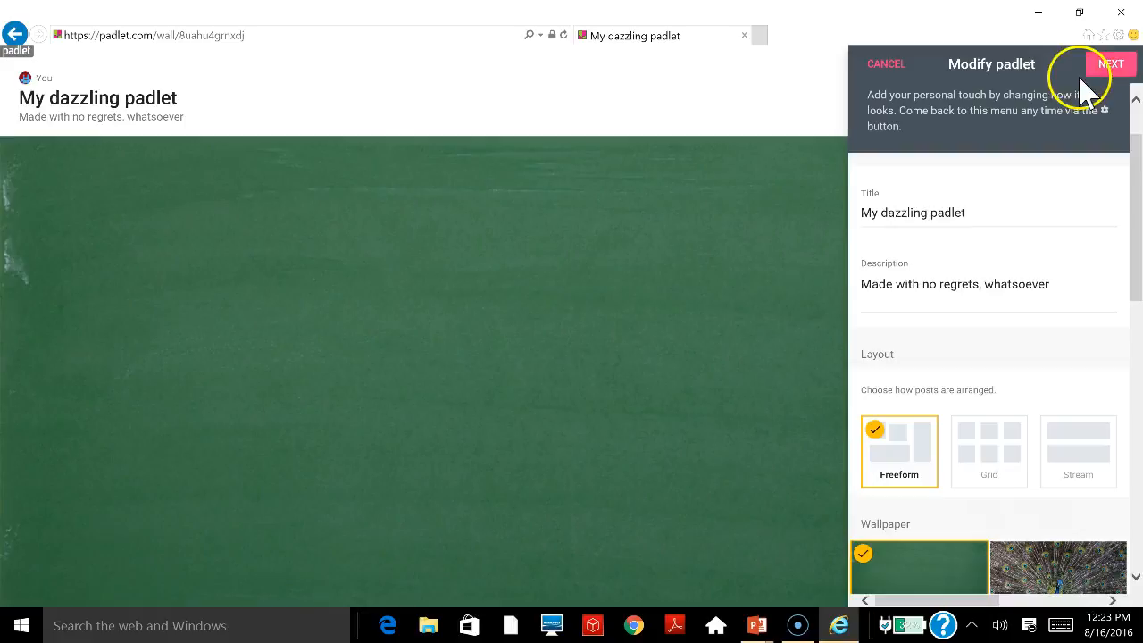
Save the appearance, keep People & Privacy at Secret with Can write access, and finish setup.
{"action": "left_click", "coordinate": [1111, 64]}
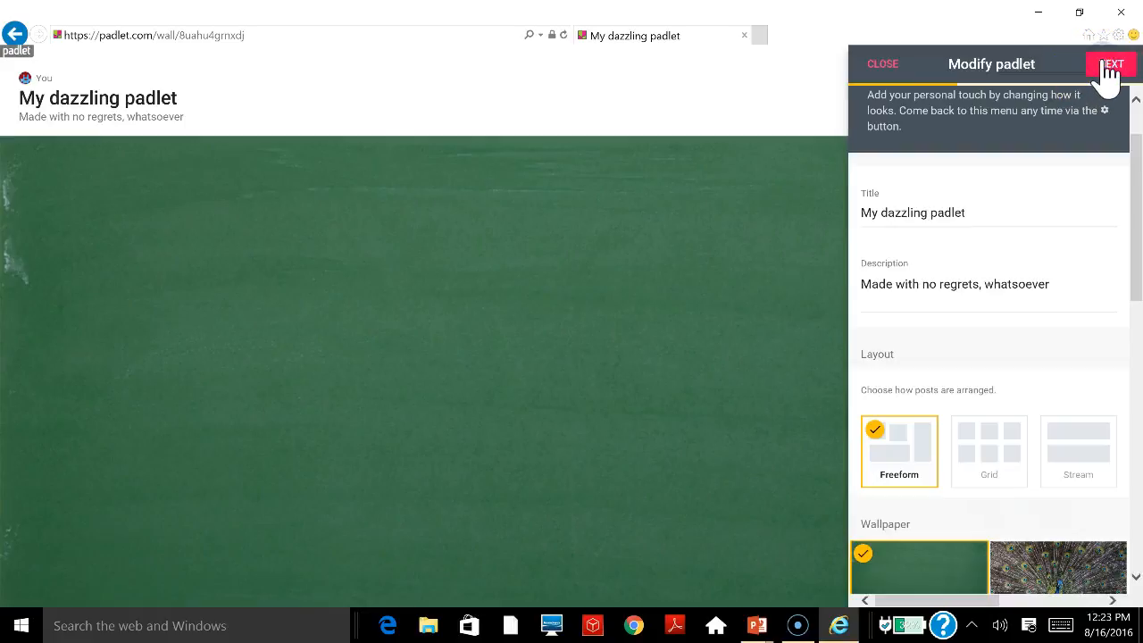
{"action": "left_click", "coordinate": [1111, 64]}
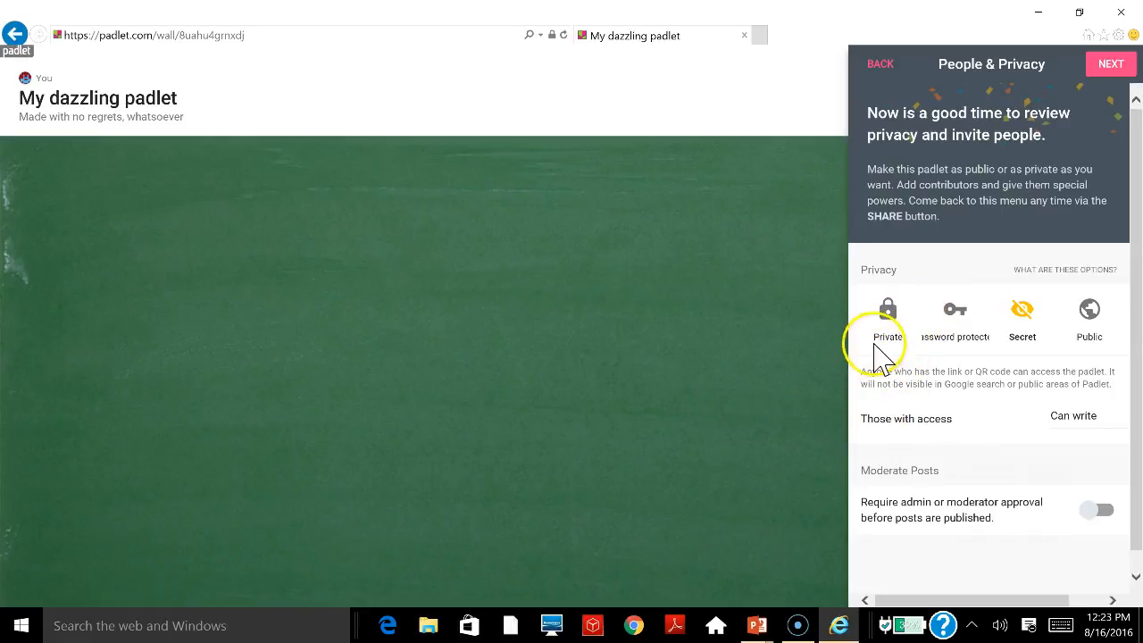
{"action": "mouse_move", "coordinate": [926, 373]}
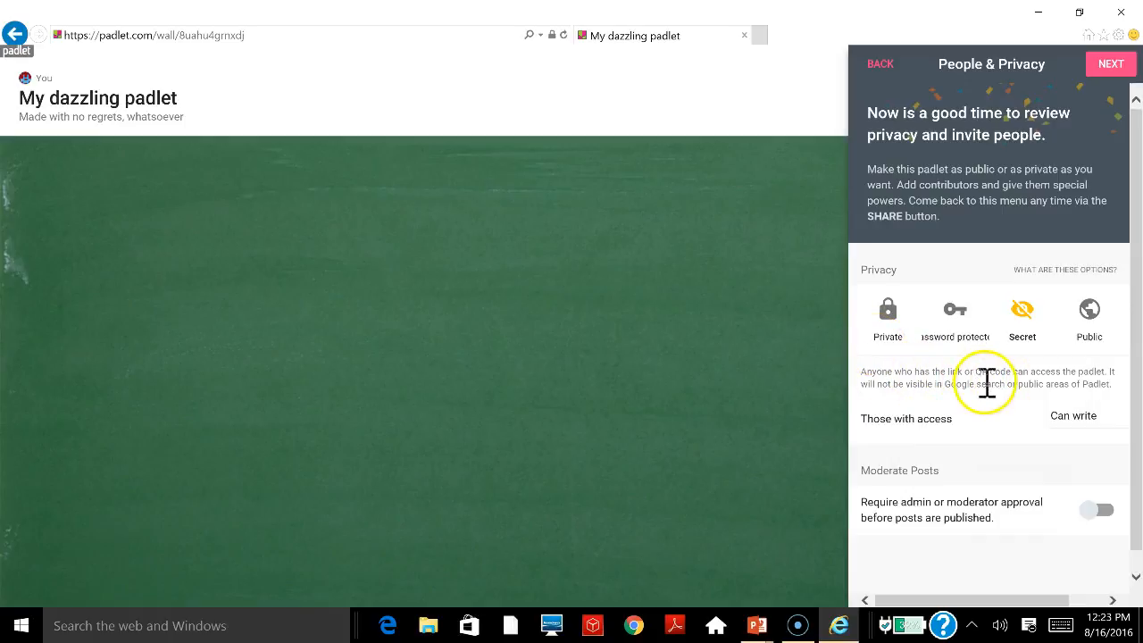
{"action": "mouse_move", "coordinate": [1090, 330]}
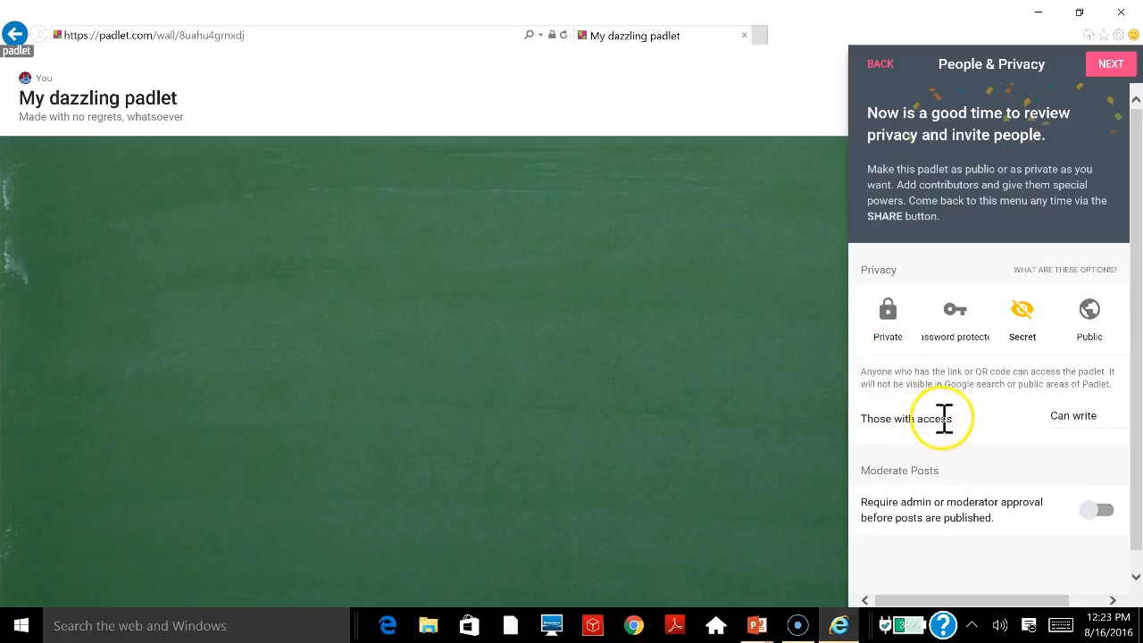
{"action": "mouse_move", "coordinate": [968, 427]}
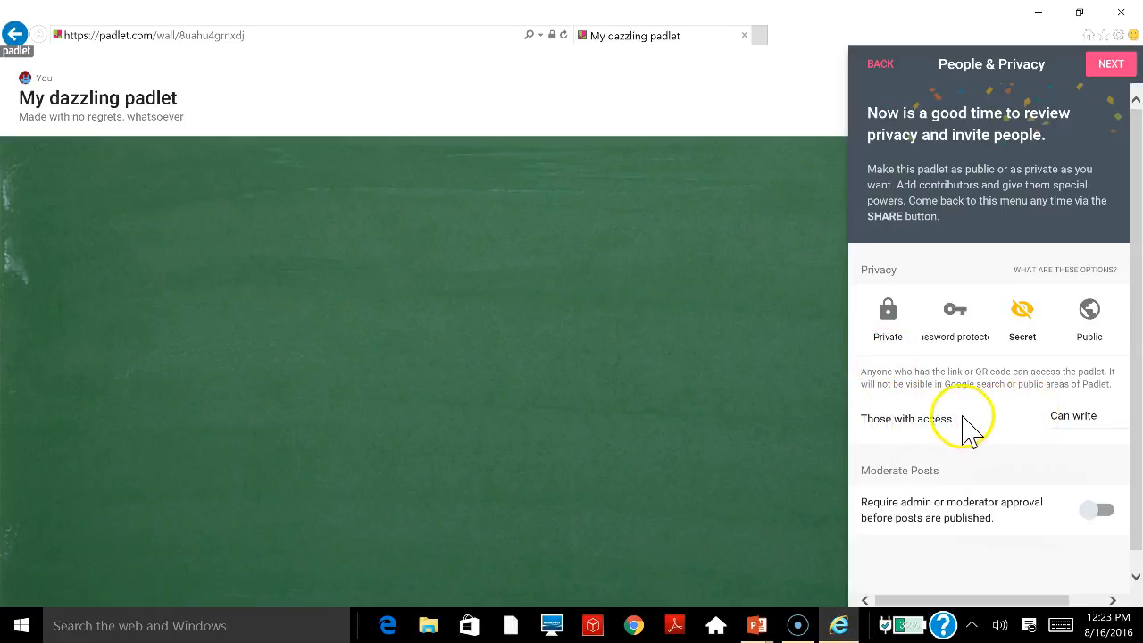
{"action": "mouse_move", "coordinate": [1015, 195]}
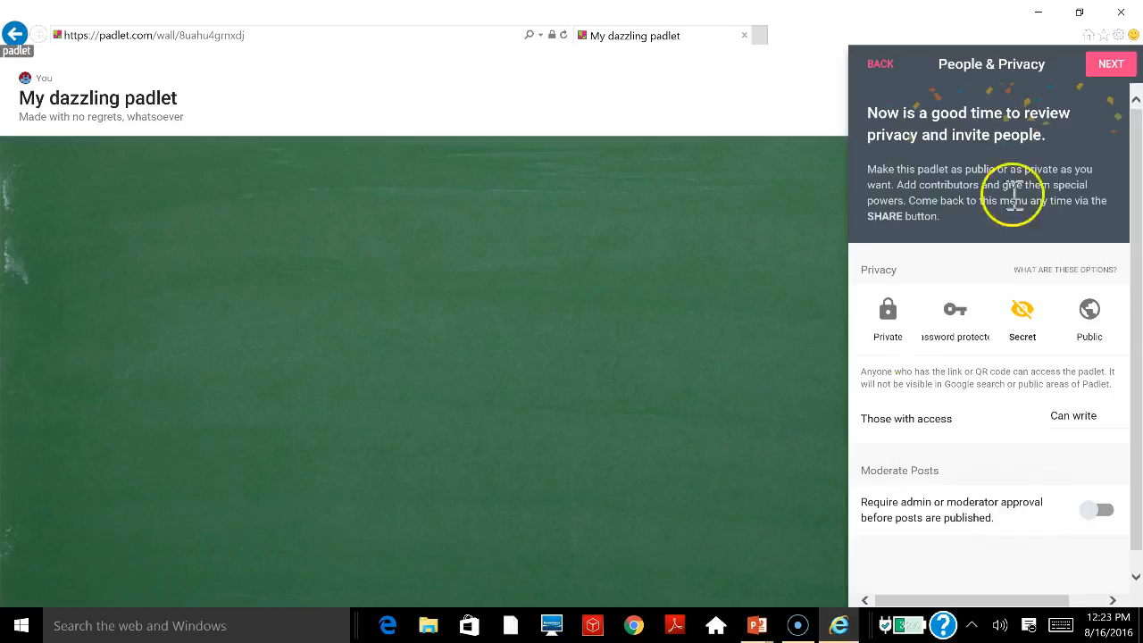
{"action": "mouse_move", "coordinate": [1111, 64]}
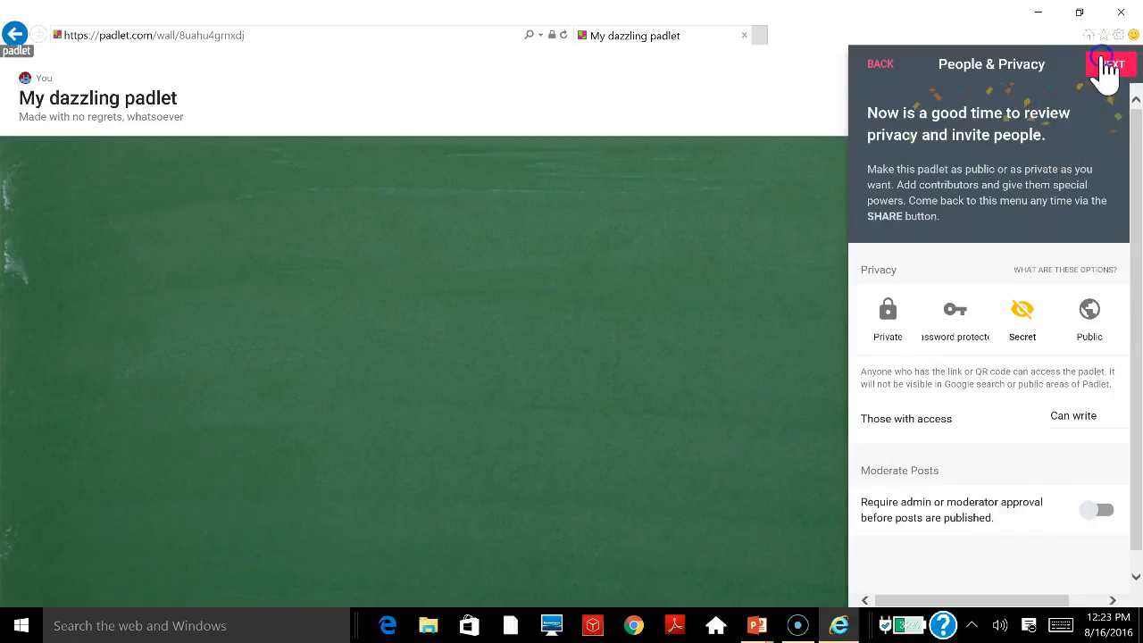
{"action": "left_click", "coordinate": [1111, 64]}
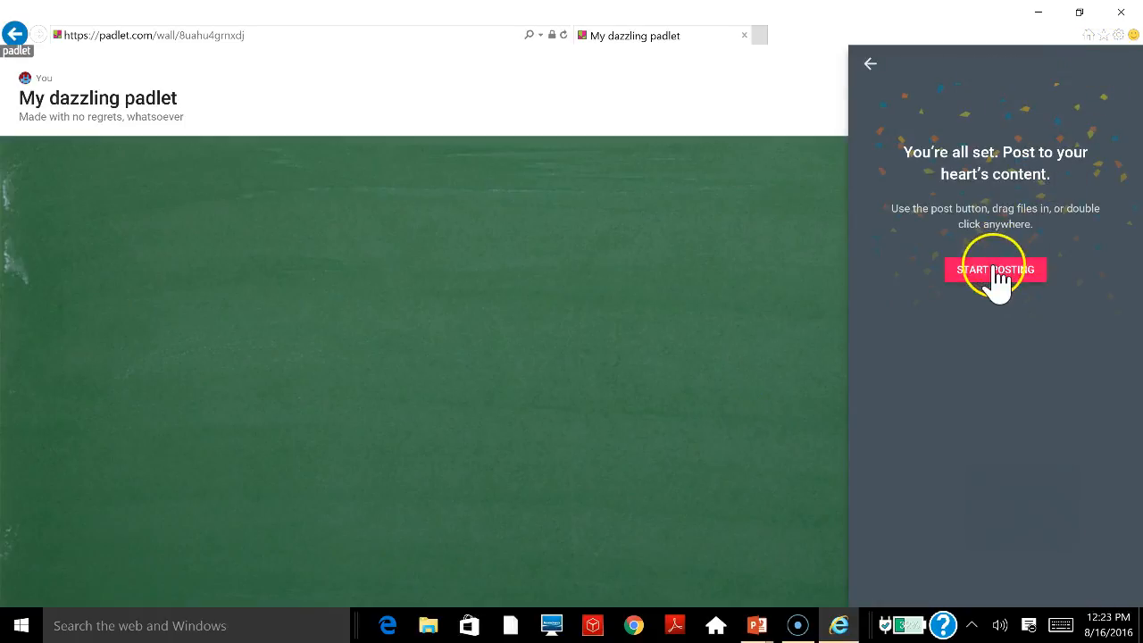
Add a post titled 'Beloved' with the text 'Plot 1' to the empty chalkboard wall.
{"action": "left_click", "coordinate": [994, 268]}
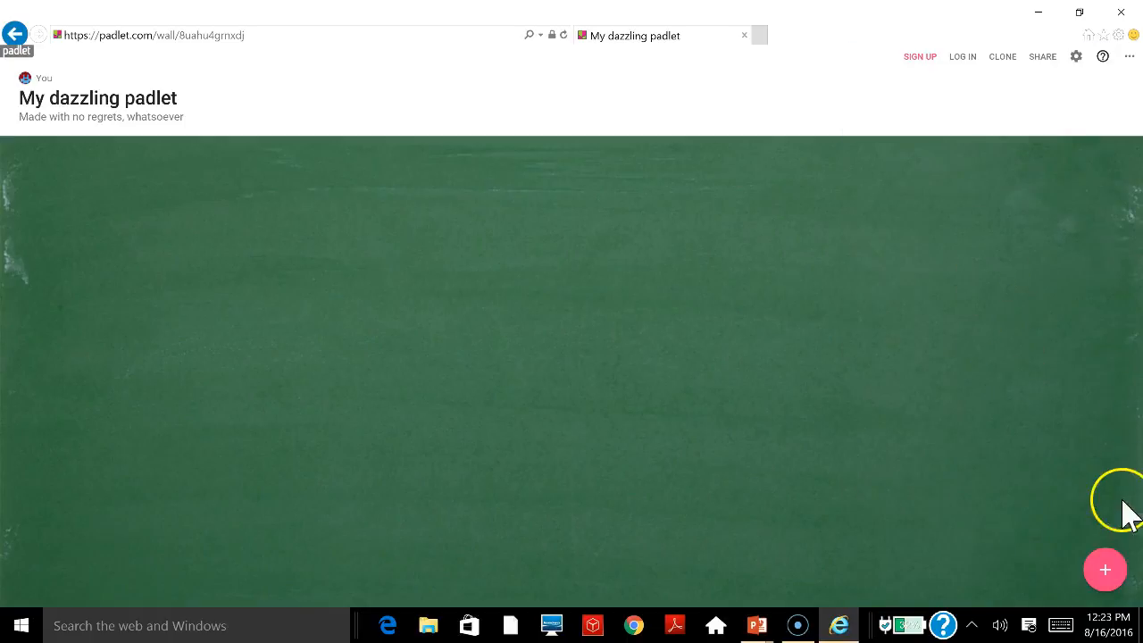
{"action": "mouse_move", "coordinate": [1122, 532]}
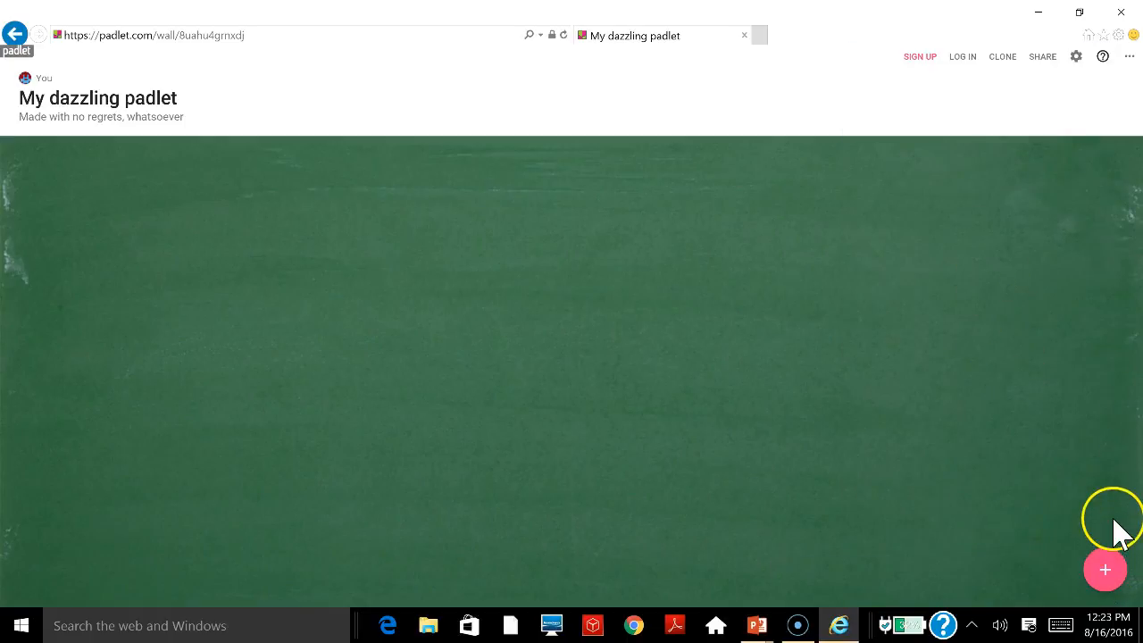
{"action": "left_click", "coordinate": [1105, 568]}
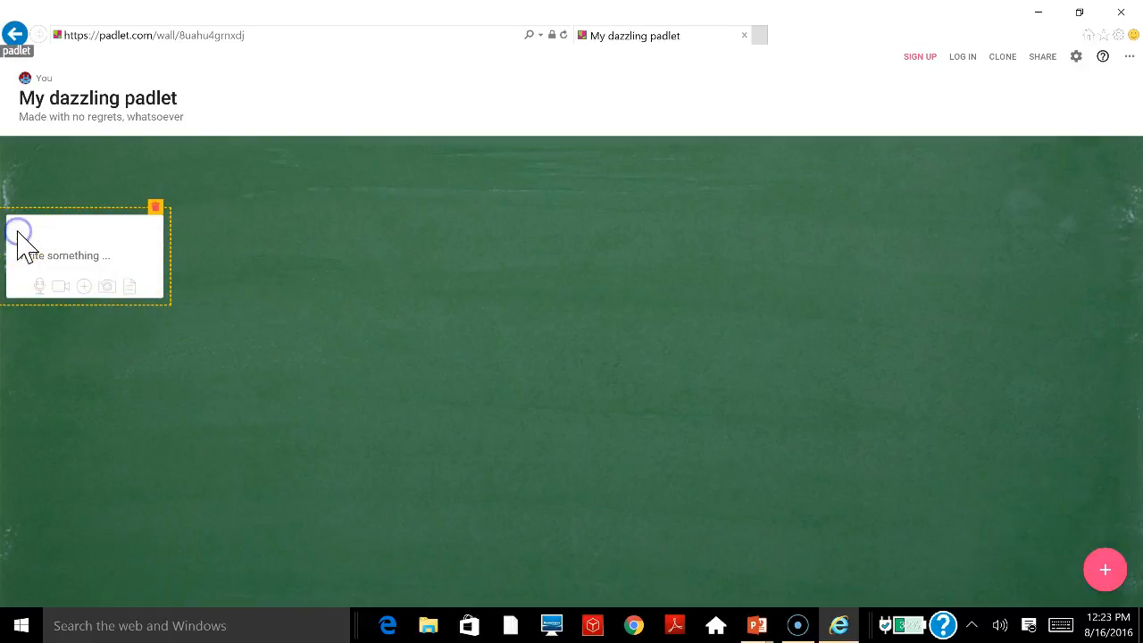
{"action": "type", "text": "Beloved"}
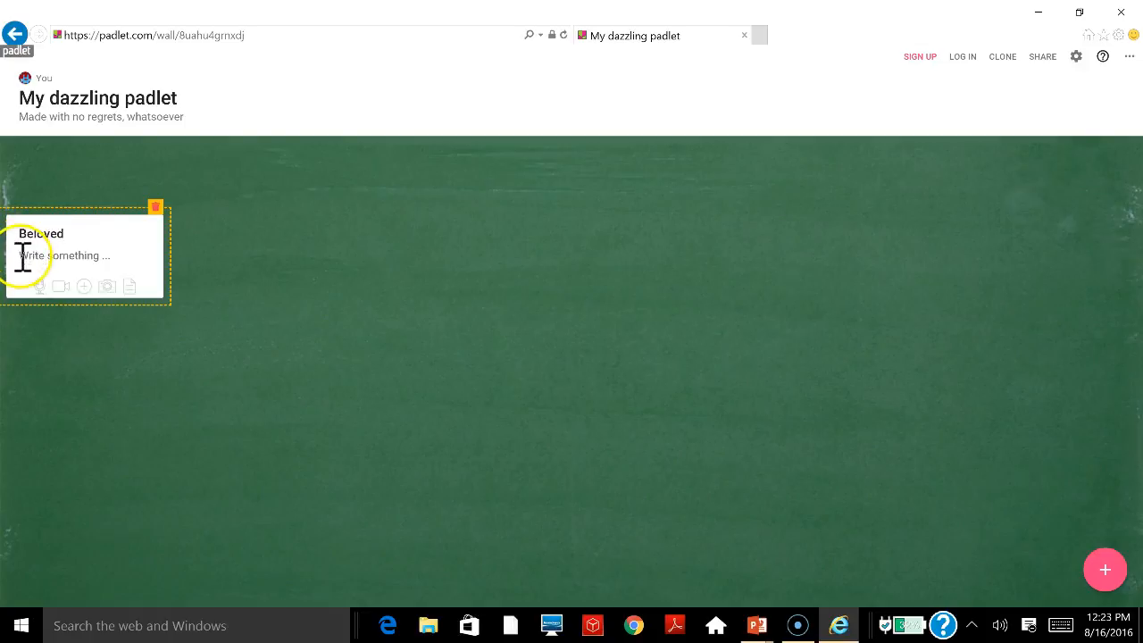
{"action": "type", "text": "Plot 1"}
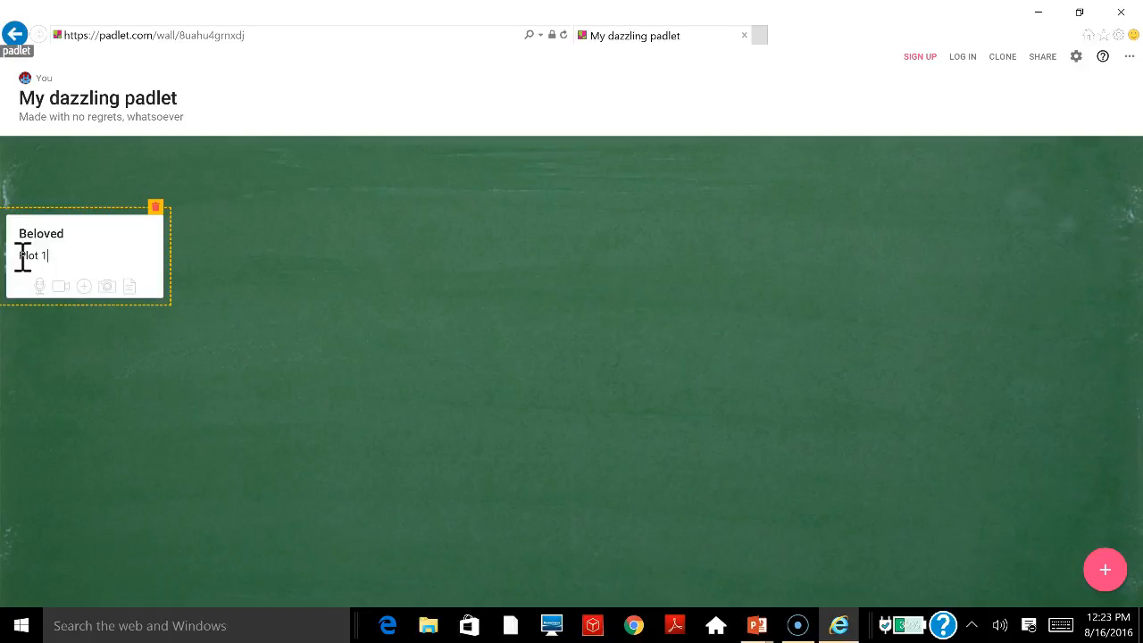
{"action": "mouse_move", "coordinate": [39, 286]}
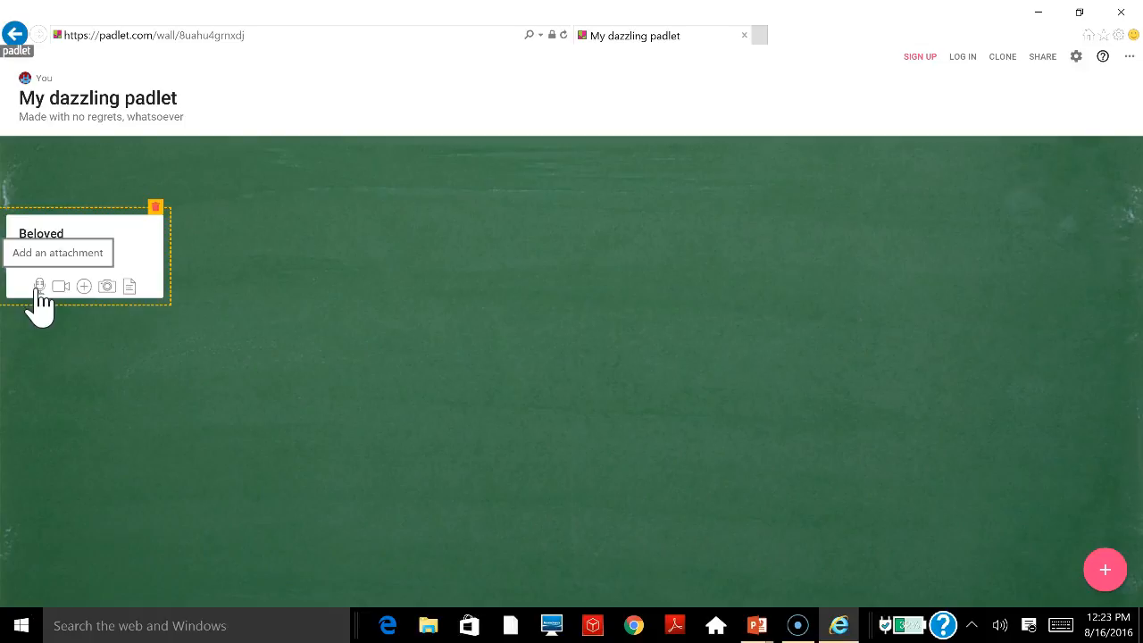
{"action": "type", "text": "Plot 1"}
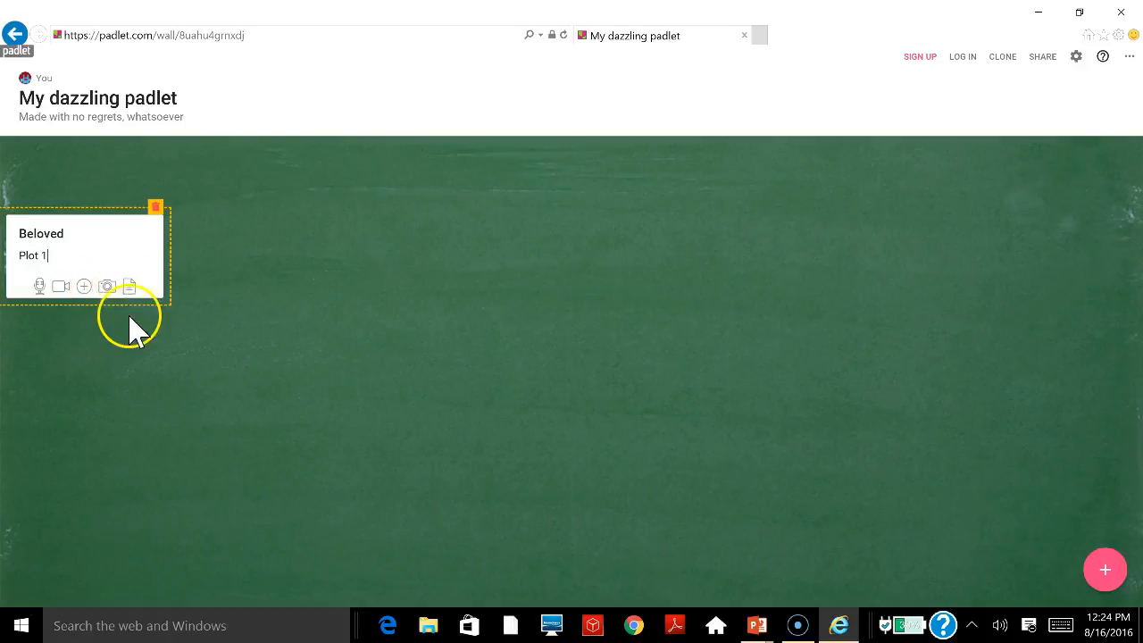
{"action": "mouse_move", "coordinate": [156, 207]}
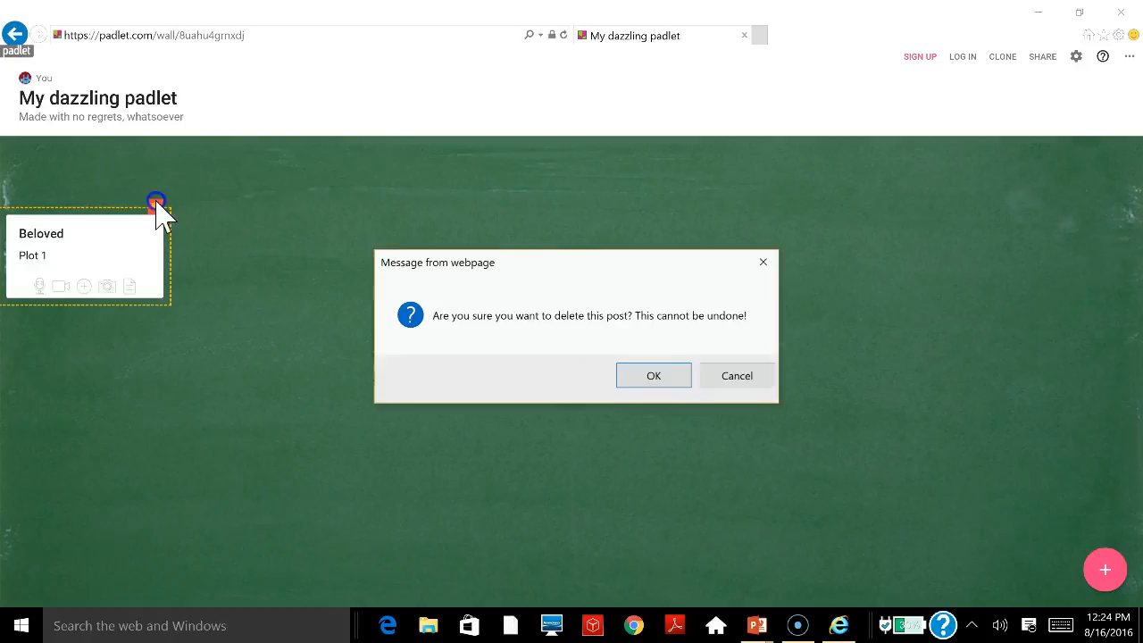
Delete the Beloved post and confirm OK, leaving the wall empty again.
{"action": "left_click", "coordinate": [654, 376]}
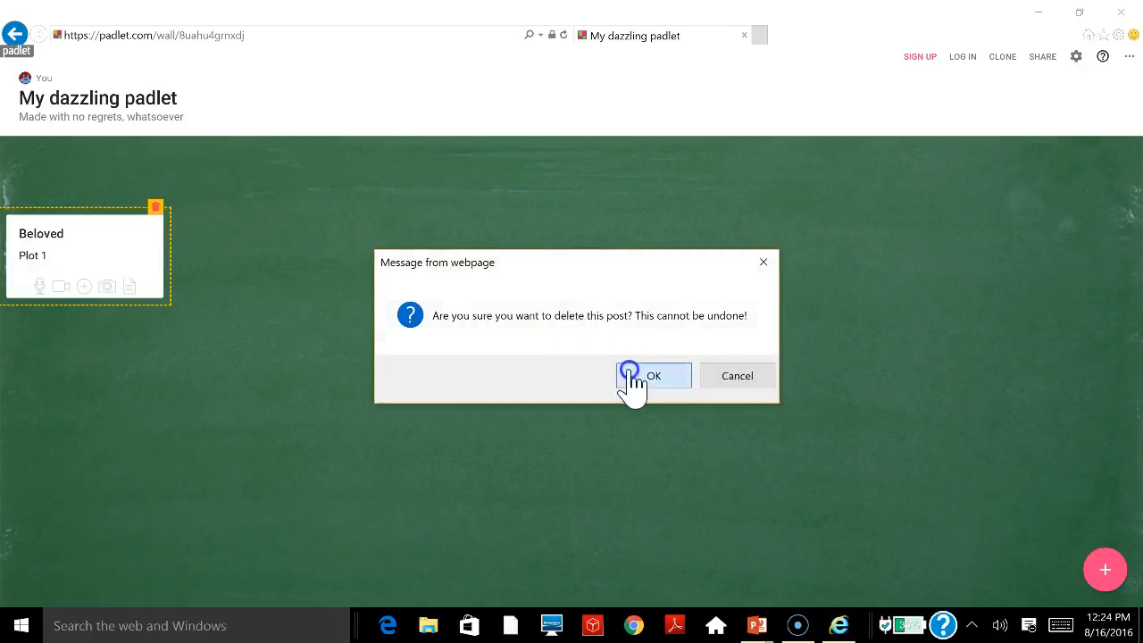
{"action": "left_click", "coordinate": [654, 376]}
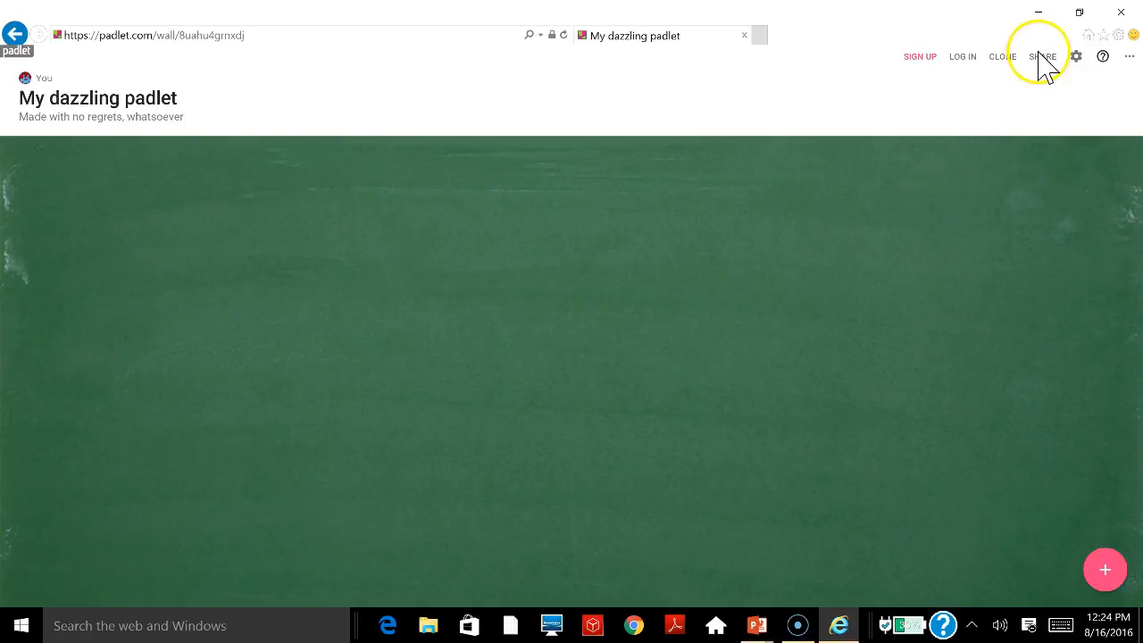
{"action": "mouse_move", "coordinate": [1045, 68]}
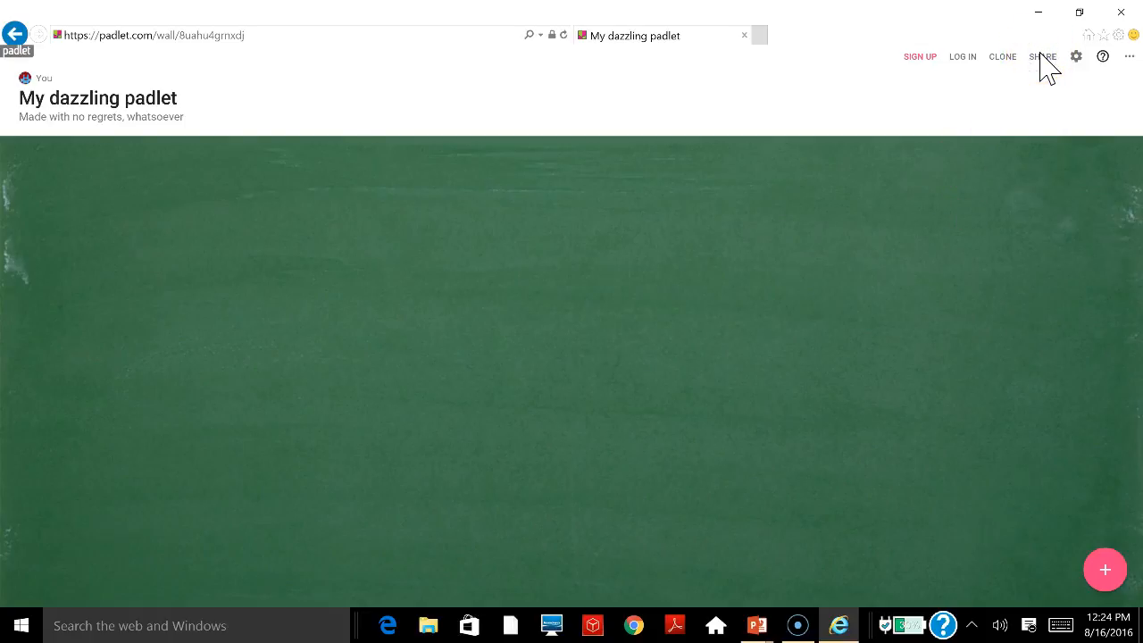
{"action": "left_click", "coordinate": [1043, 55]}
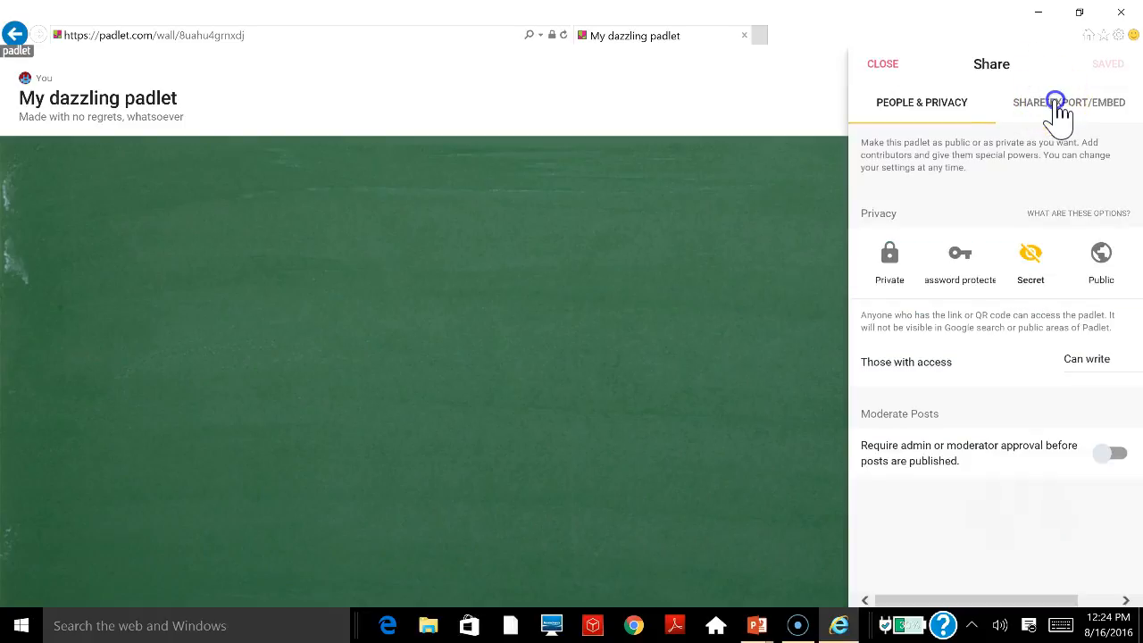
{"action": "left_click", "coordinate": [1057, 101]}
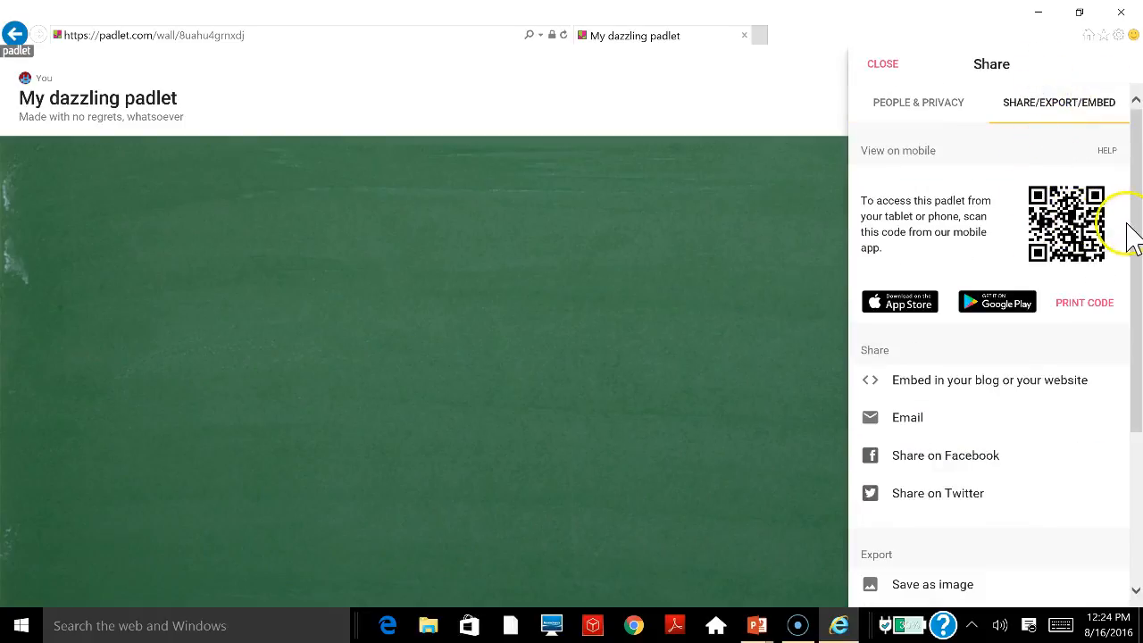
{"action": "scroll", "scroll_direction": "down", "scroll_amount": 3}
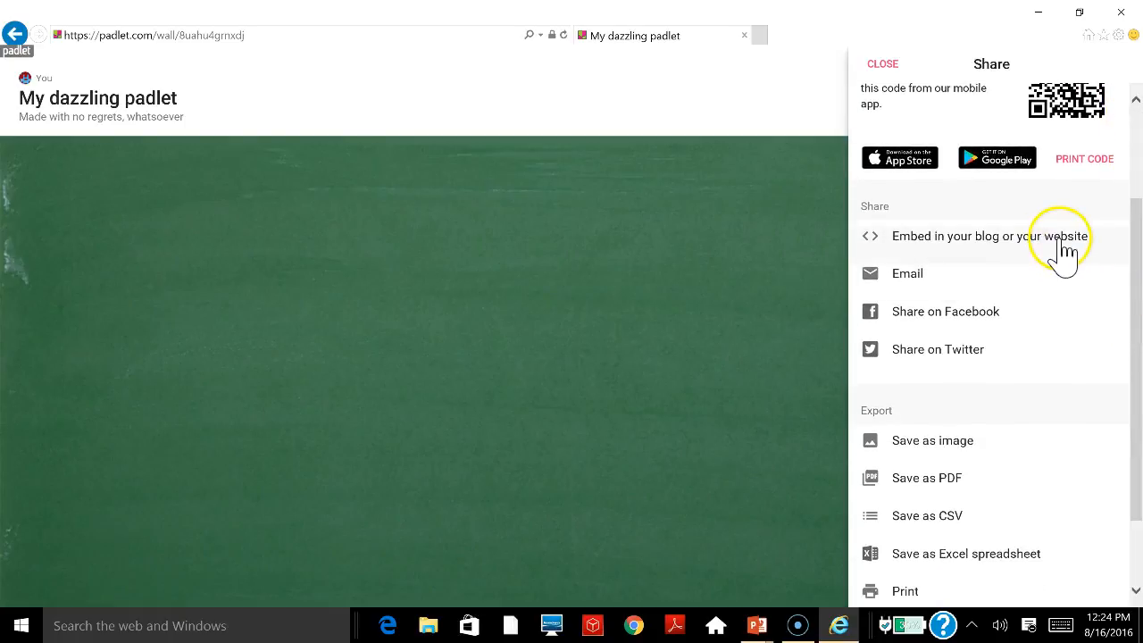
{"action": "mouse_move", "coordinate": [1033, 348]}
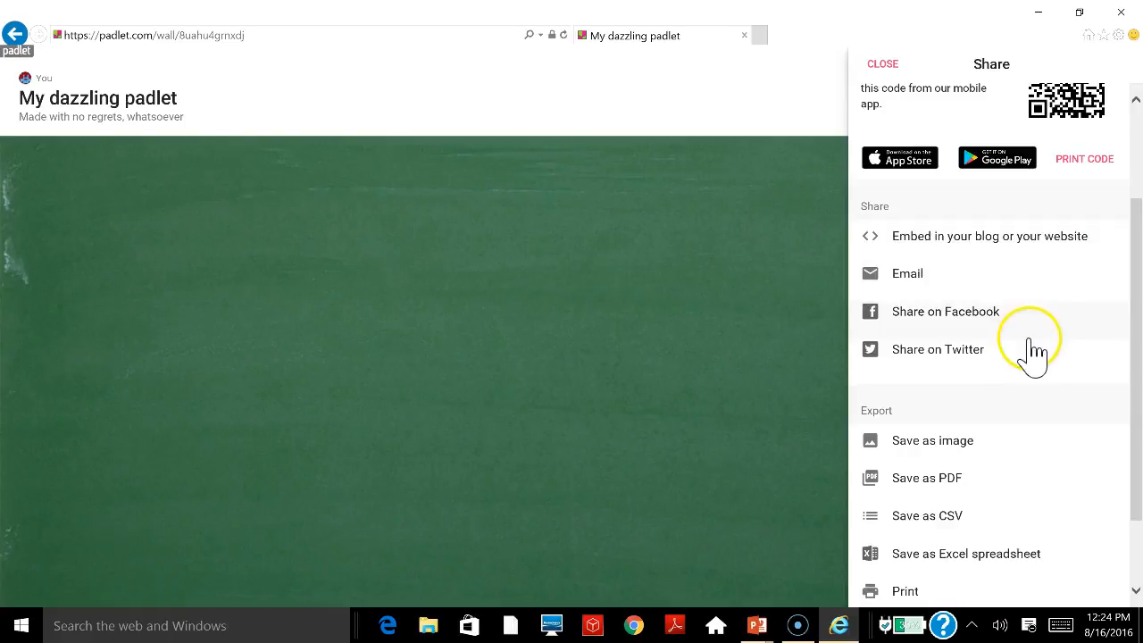
{"action": "scroll", "scroll_direction": "down", "scroll_amount": 3}
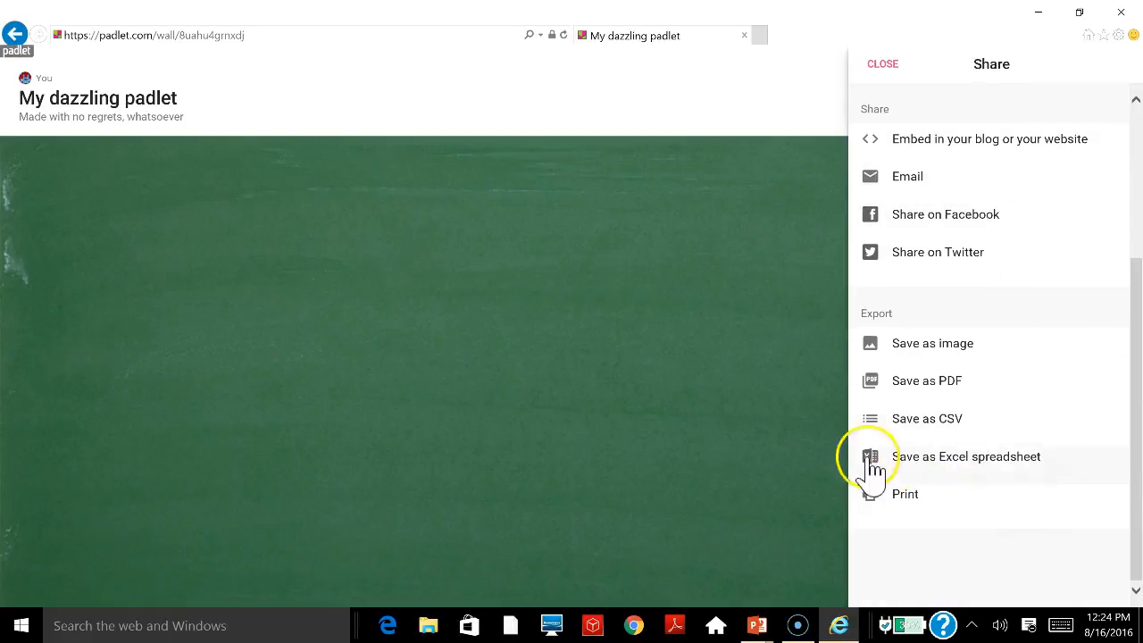
{"action": "mouse_move", "coordinate": [740, 397]}
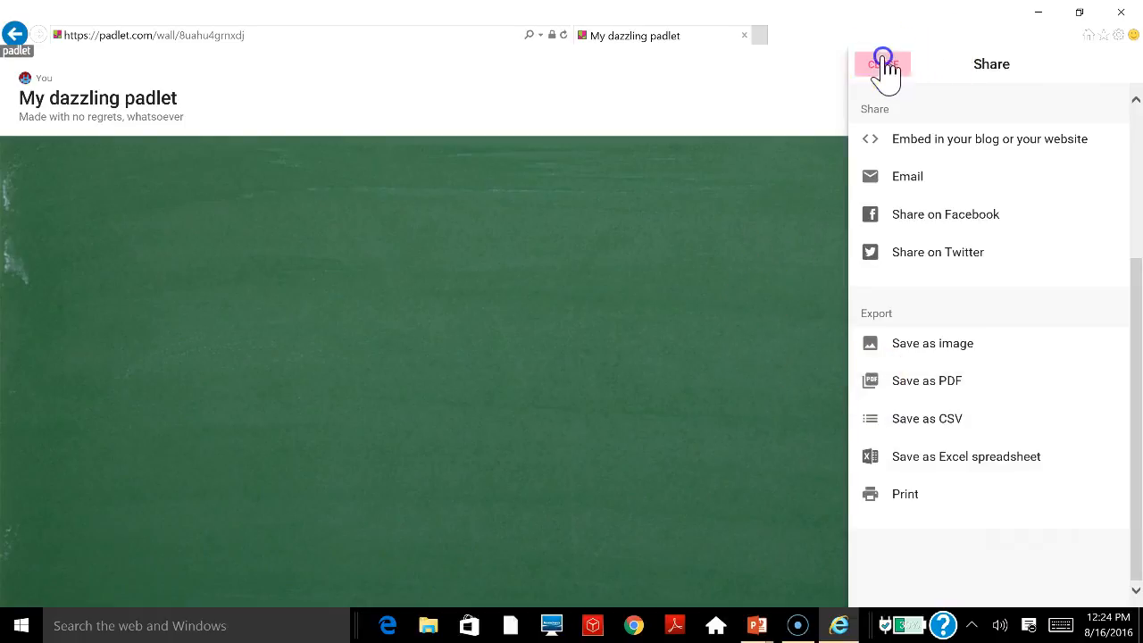
{"action": "left_click", "coordinate": [883, 64]}
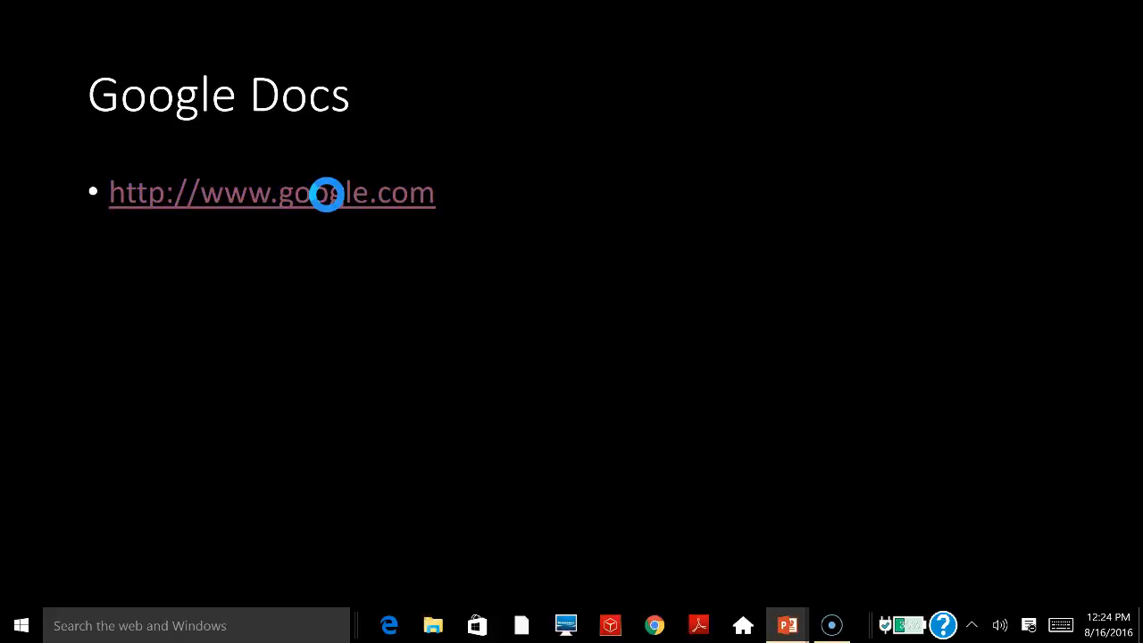
{"action": "left_click", "coordinate": [272, 193]}
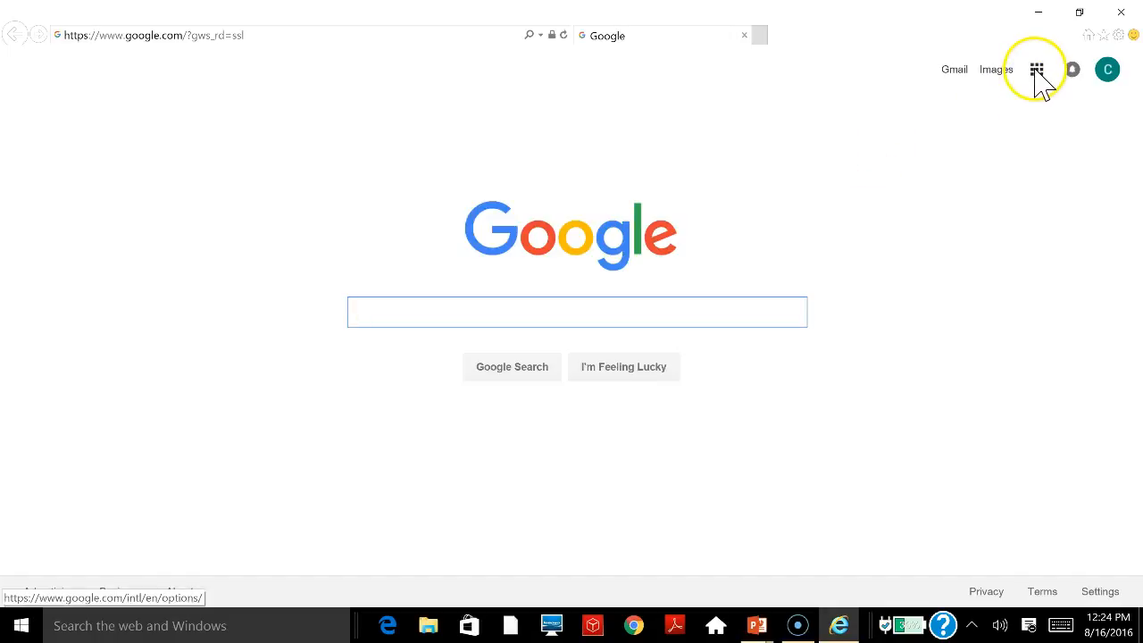
Reach the Google Docs home page from the Google apps grid.
{"action": "left_click", "coordinate": [1036, 68]}
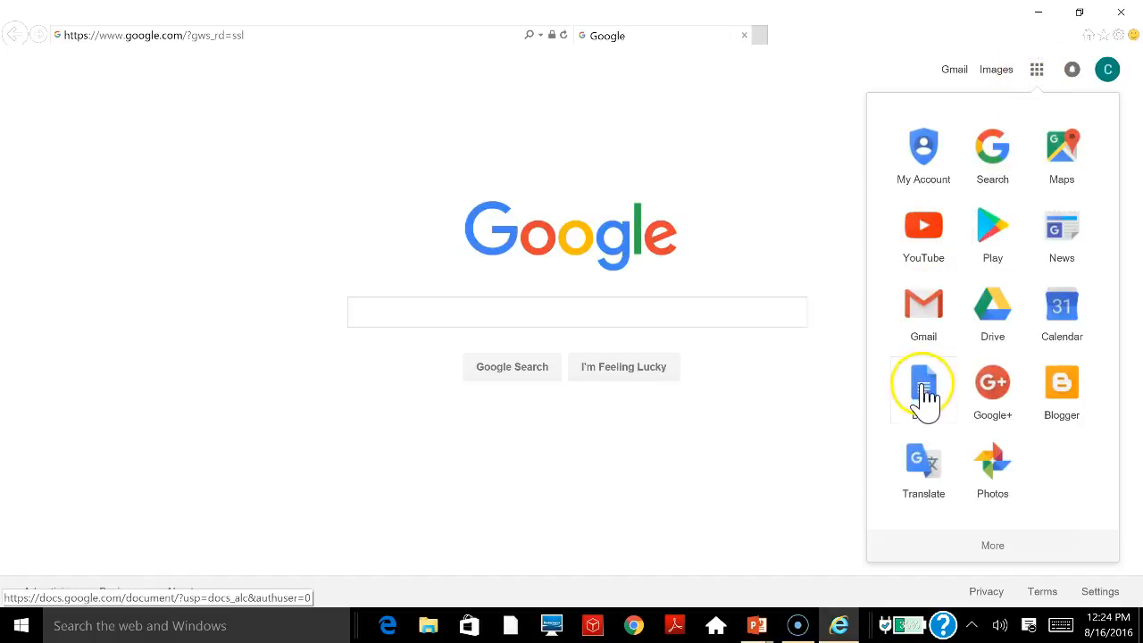
{"action": "left_click", "coordinate": [924, 384]}
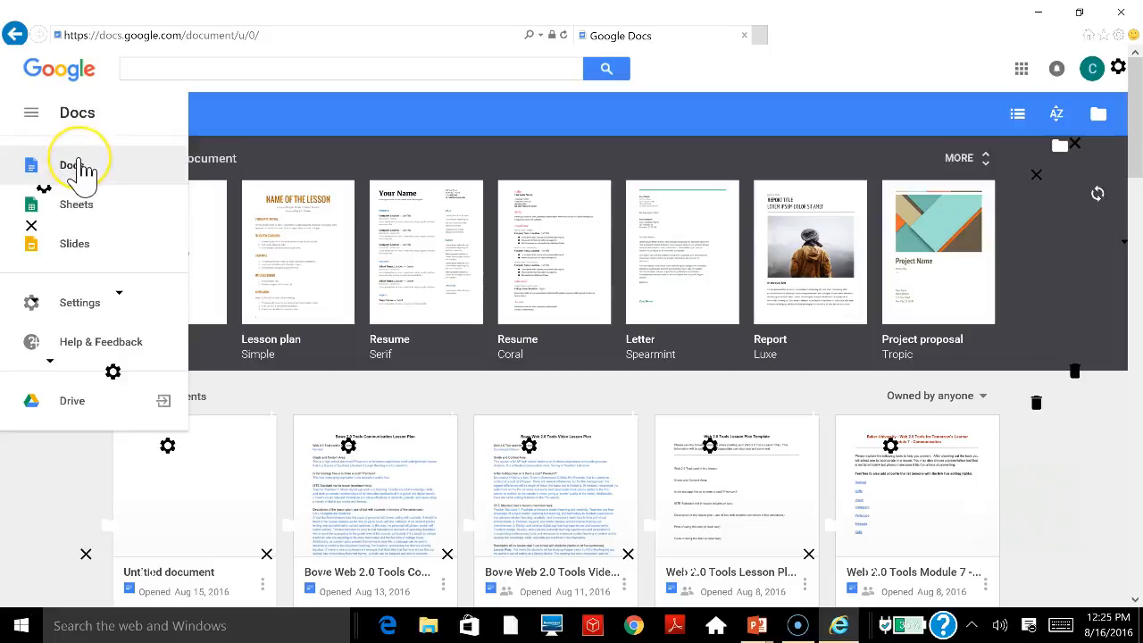
{"action": "mouse_move", "coordinate": [85, 170]}
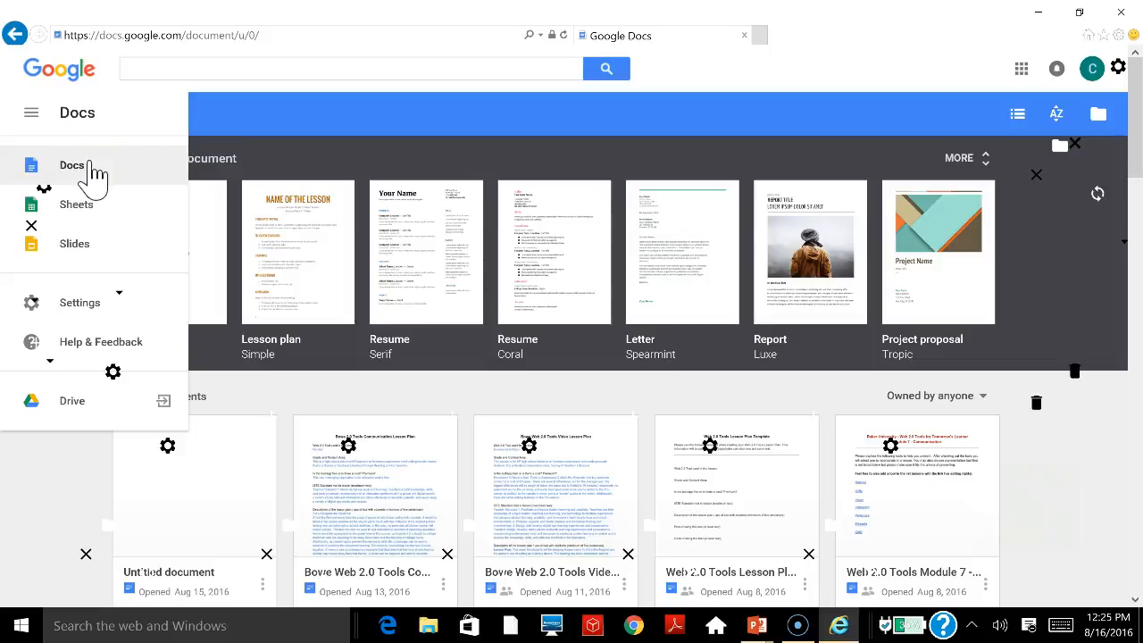
{"action": "mouse_move", "coordinate": [897, 19]}
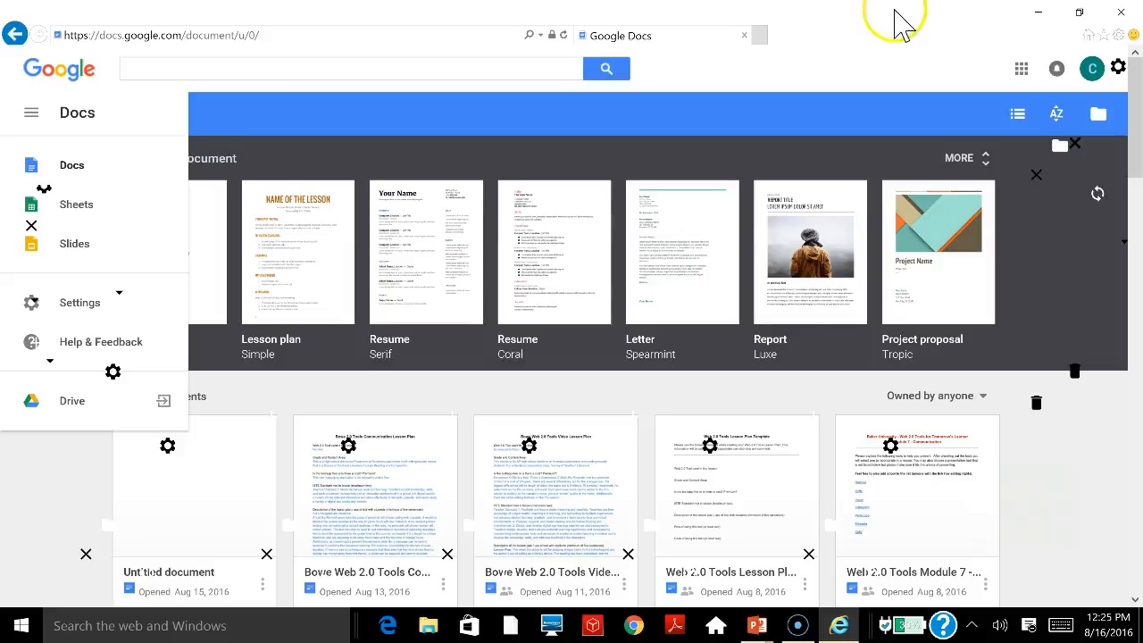
{"action": "mouse_move", "coordinate": [818, 68]}
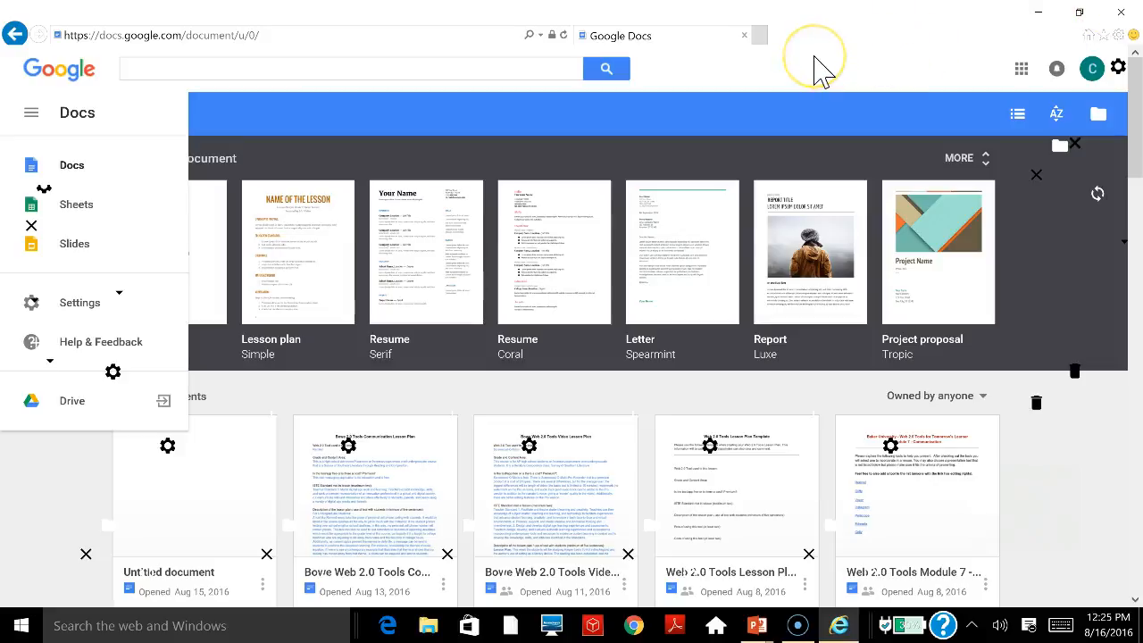
{"action": "mouse_move", "coordinate": [820, 67]}
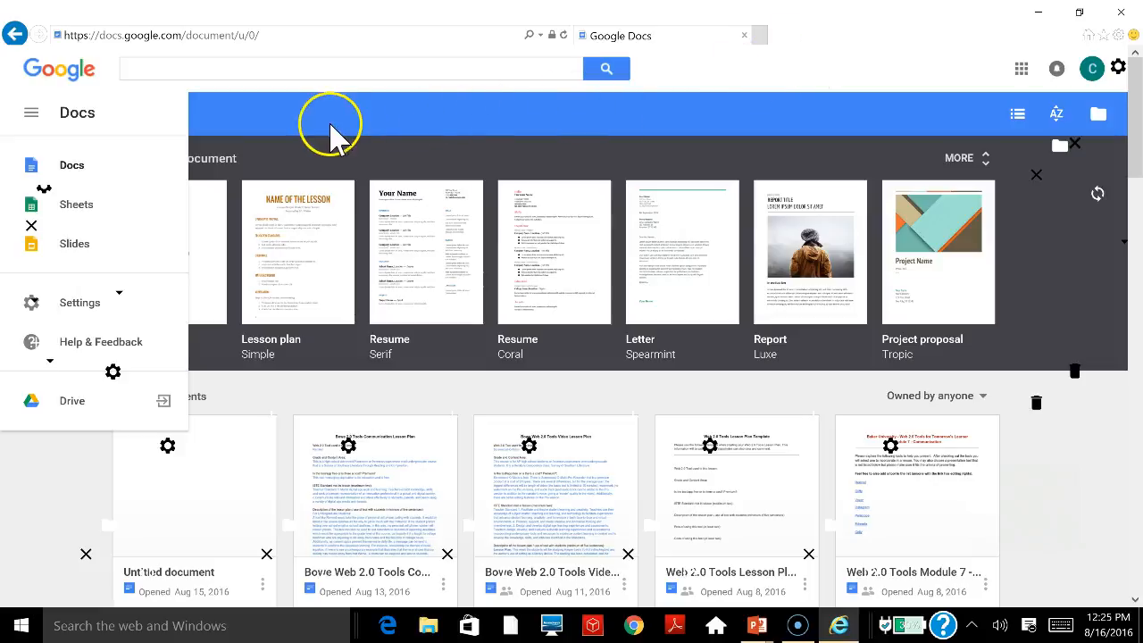
{"action": "mouse_move", "coordinate": [259, 107]}
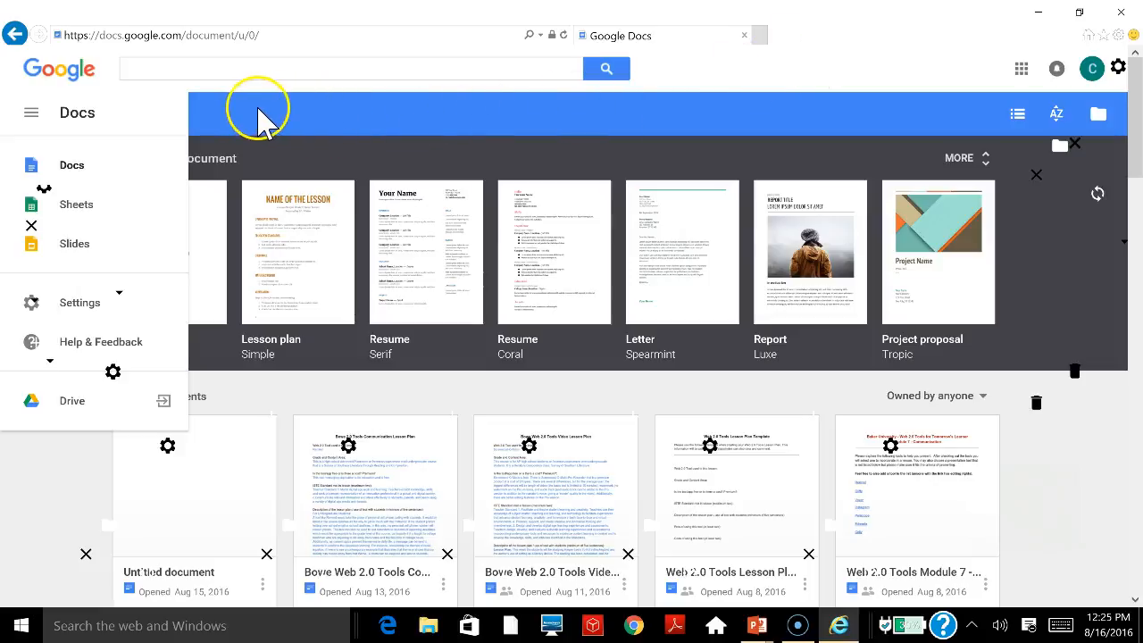
{"action": "mouse_move", "coordinate": [75, 243]}
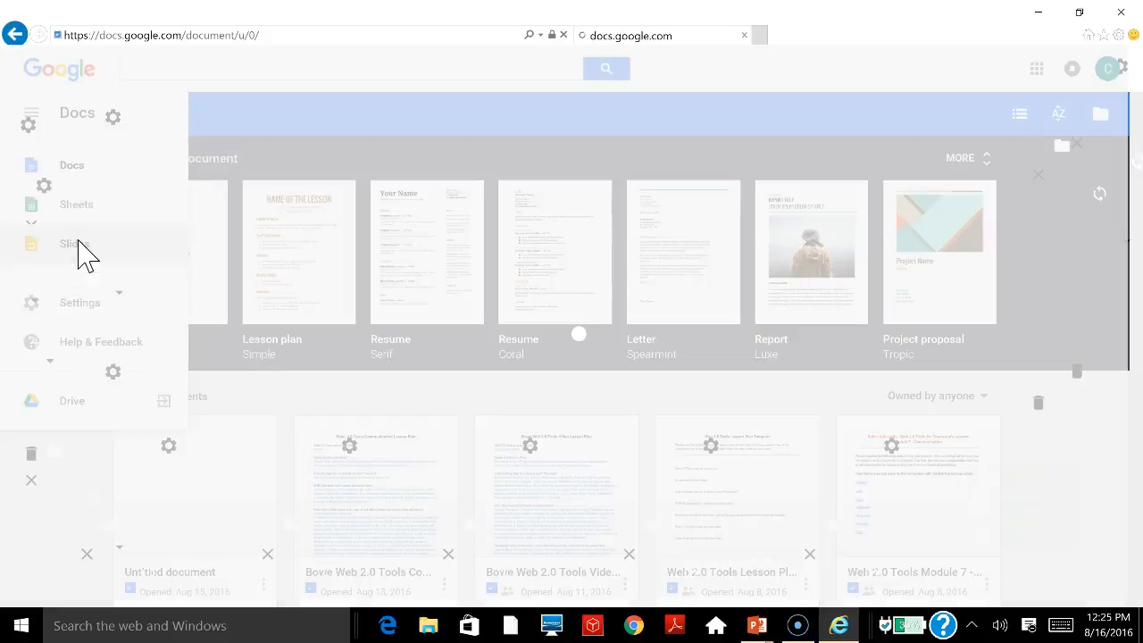
Switch to Google Slides and start a new blank 'Untitled presentation'.
{"action": "left_click", "coordinate": [73, 243]}
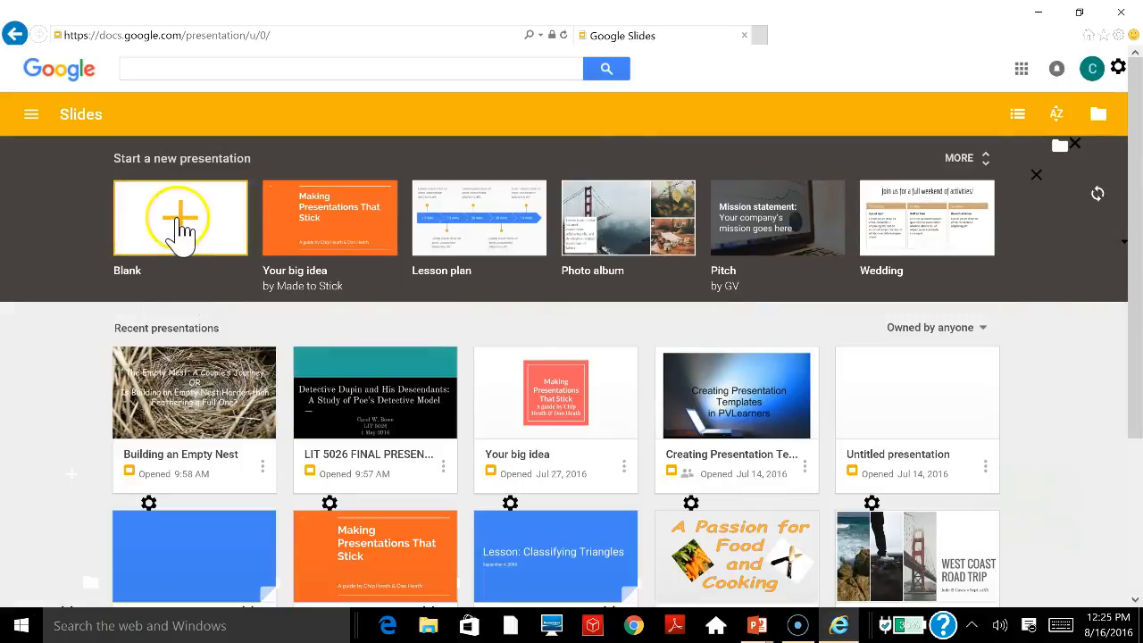
{"action": "left_click", "coordinate": [179, 218]}
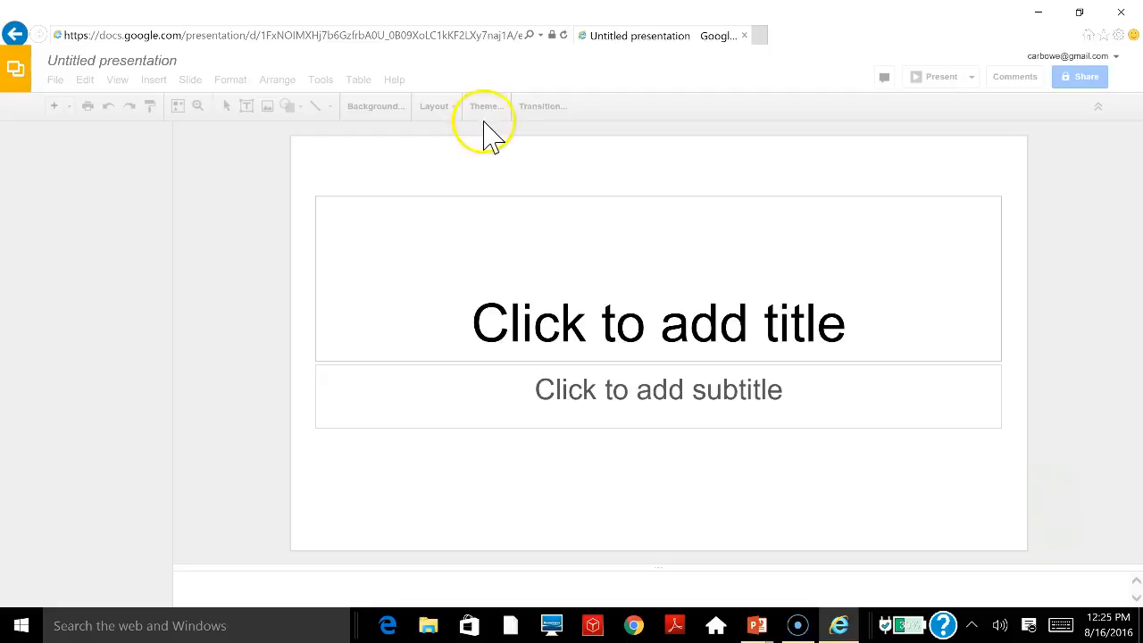
Browse through the Themes panel and close it without applying any theme.
{"action": "left_click", "coordinate": [486, 107]}
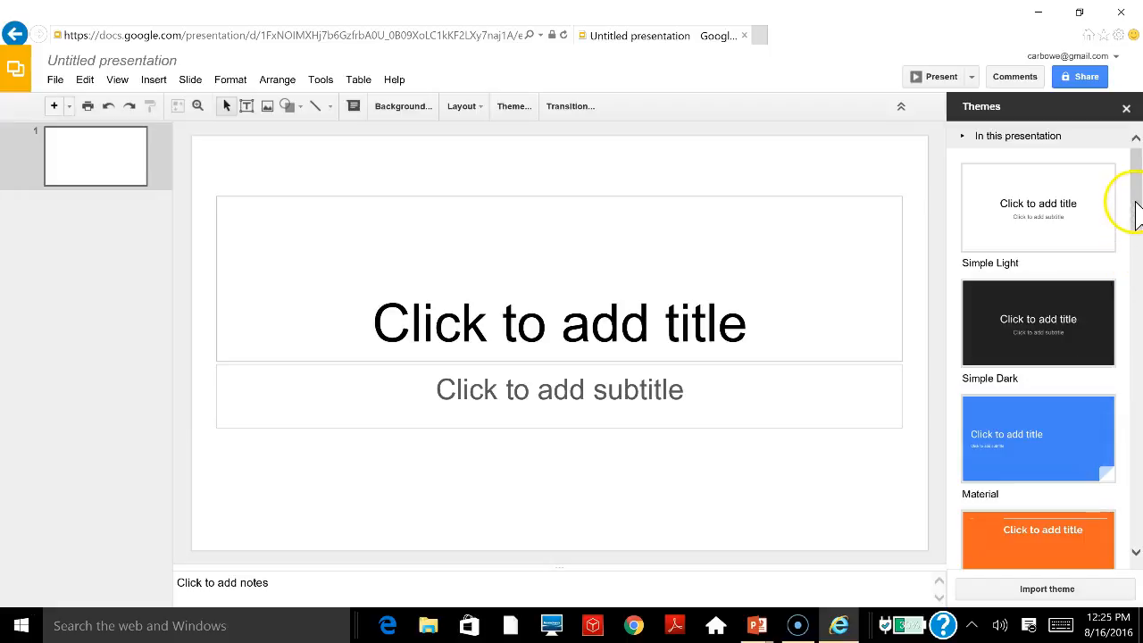
{"action": "scroll", "scroll_direction": "down", "scroll_amount": 3}
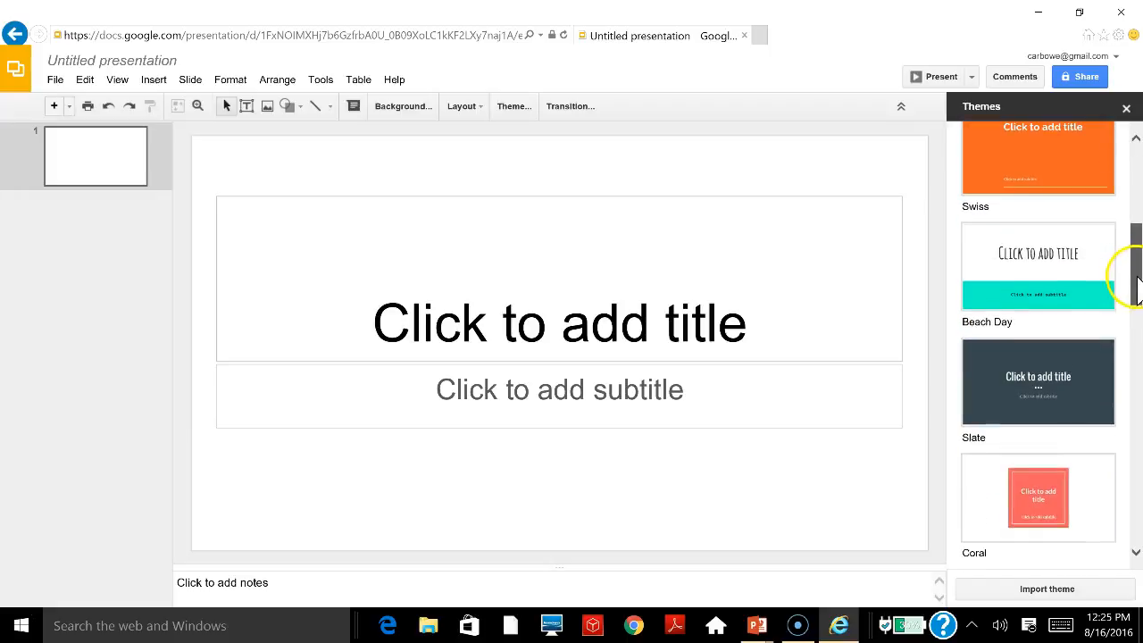
{"action": "scroll", "scroll_direction": "down", "scroll_amount": 3}
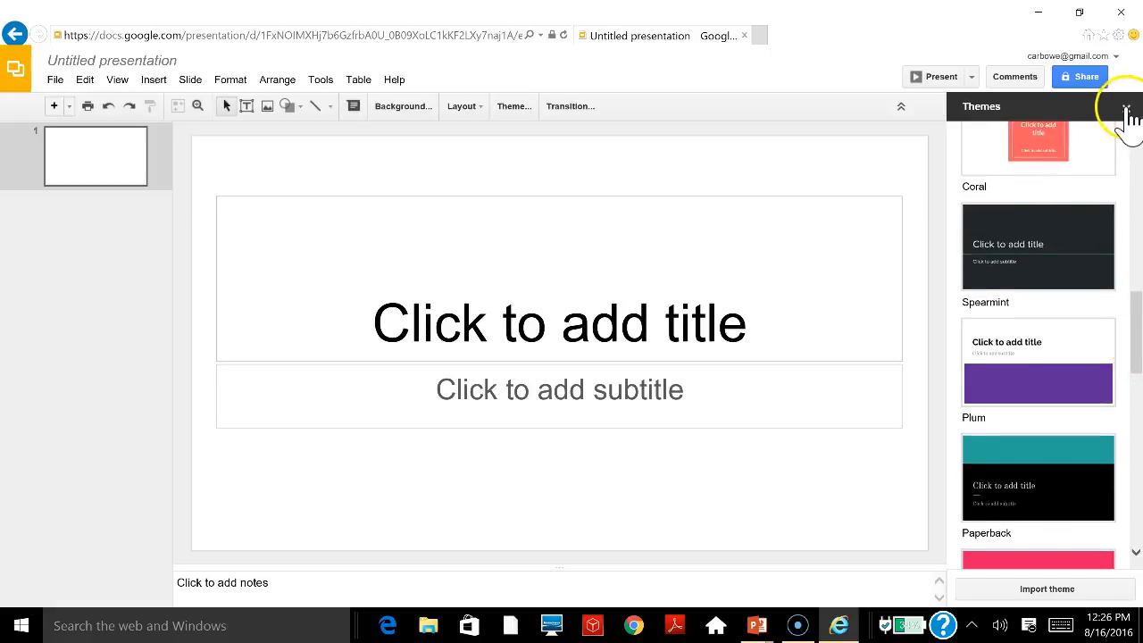
{"action": "left_click", "coordinate": [1128, 115]}
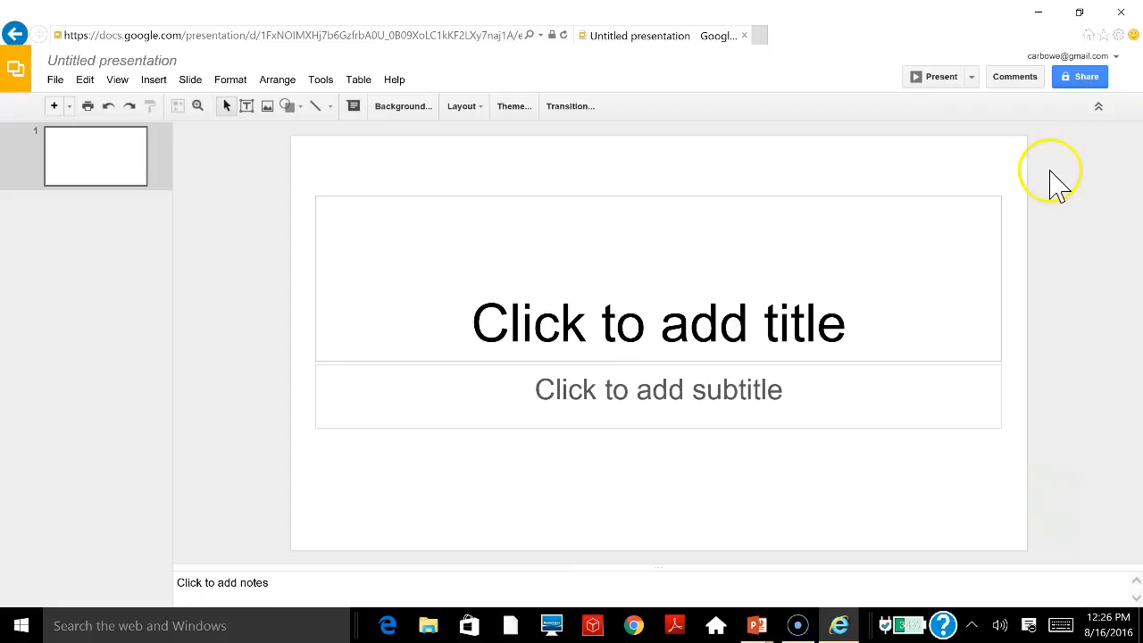
{"action": "mouse_move", "coordinate": [1061, 186]}
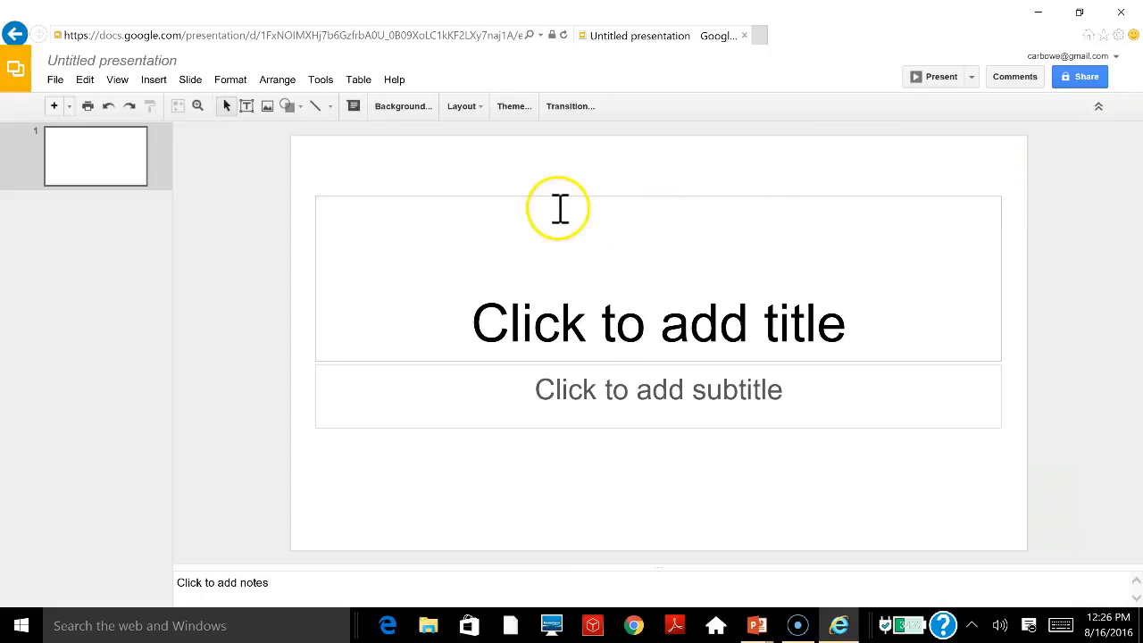
{"action": "mouse_move", "coordinate": [433, 232]}
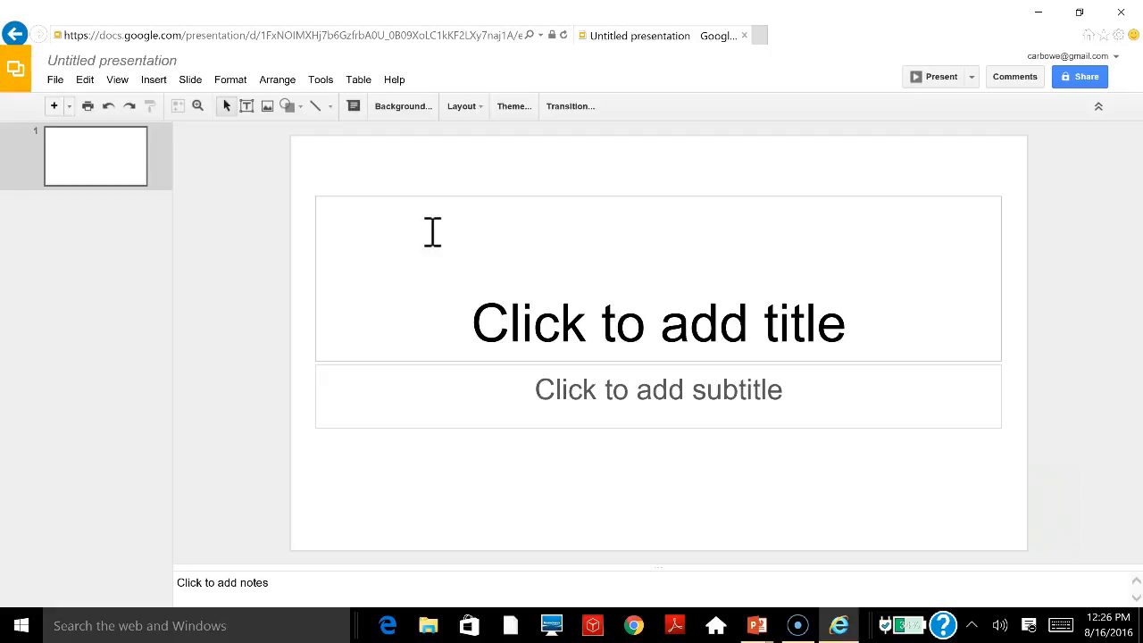
{"action": "mouse_move", "coordinate": [1099, 17]}
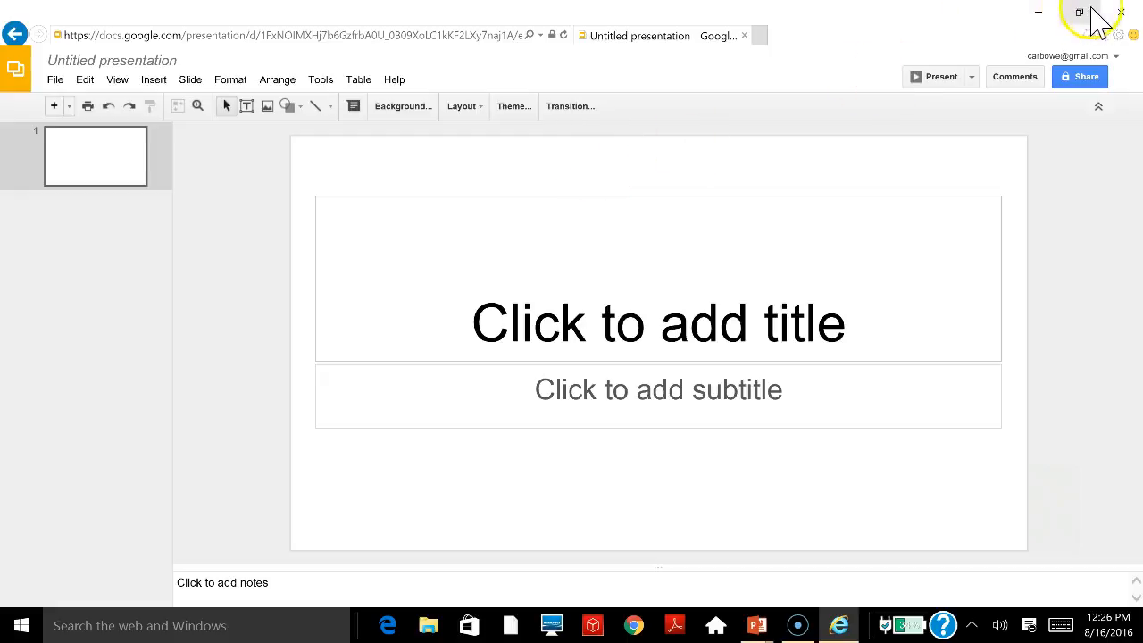